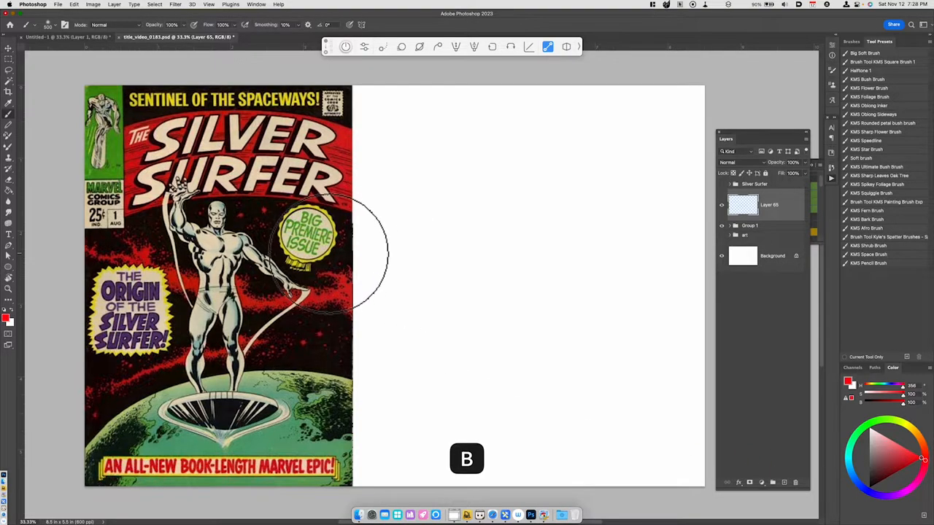
# - Draw the red shoulder cylinder, torso centre line, hip box and a right-side guide line
pyautogui.click(48, 24)
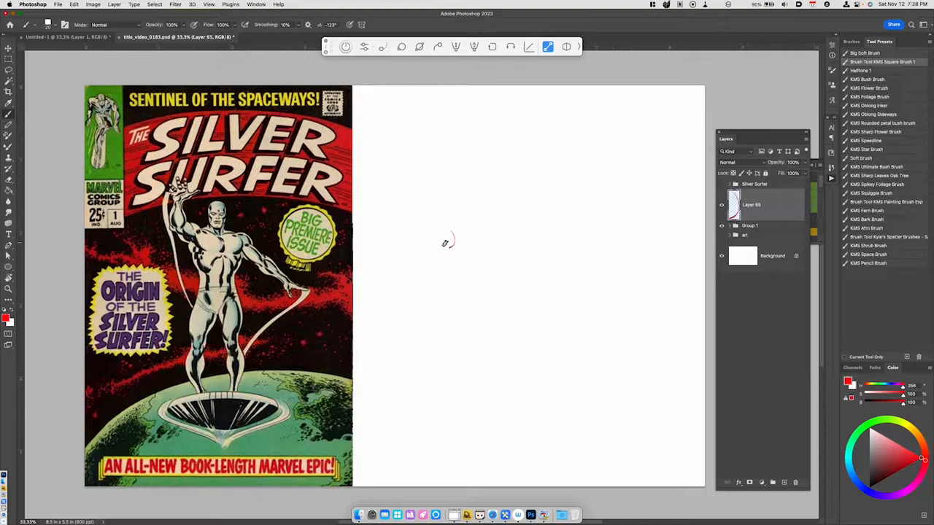
pyautogui.moveTo(449, 239); pyautogui.dragTo(483, 243)
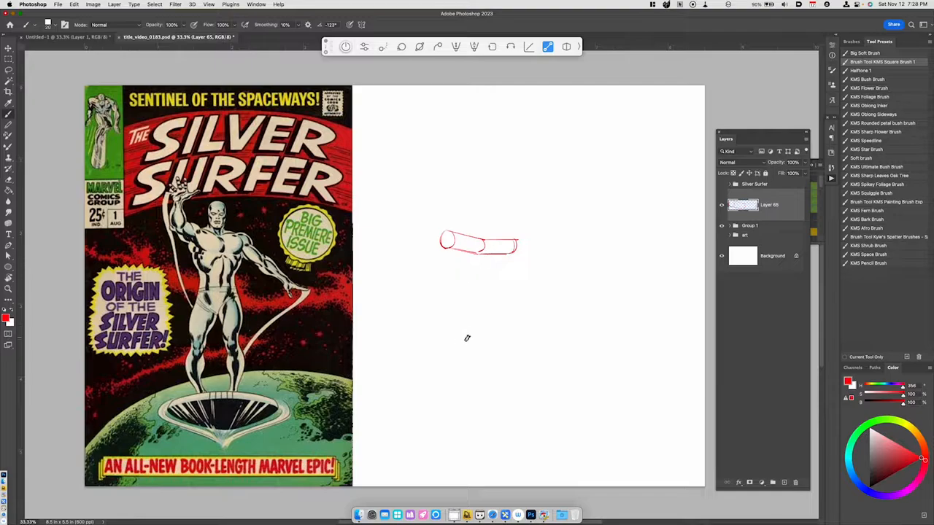
pyautogui.moveTo(480, 245); pyautogui.dragTo(465, 330)
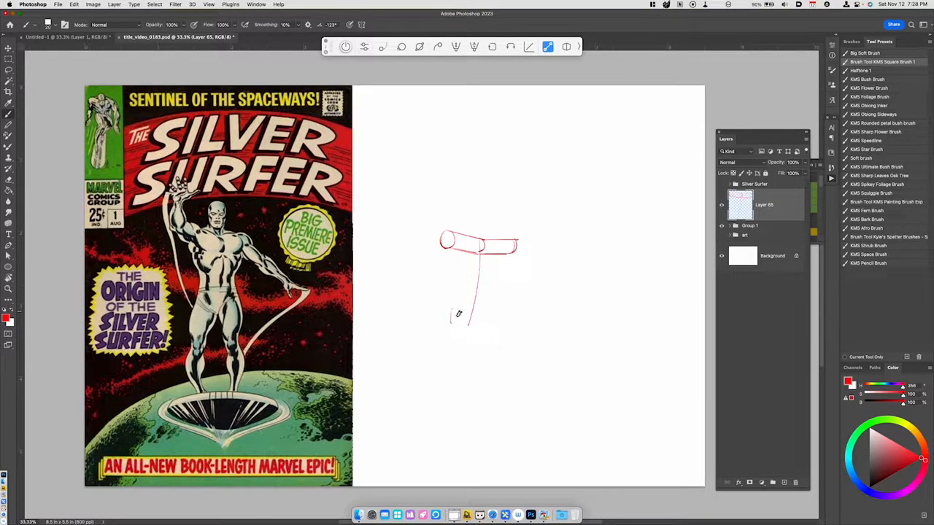
pyautogui.moveTo(467, 321); pyautogui.dragTo(489, 328)
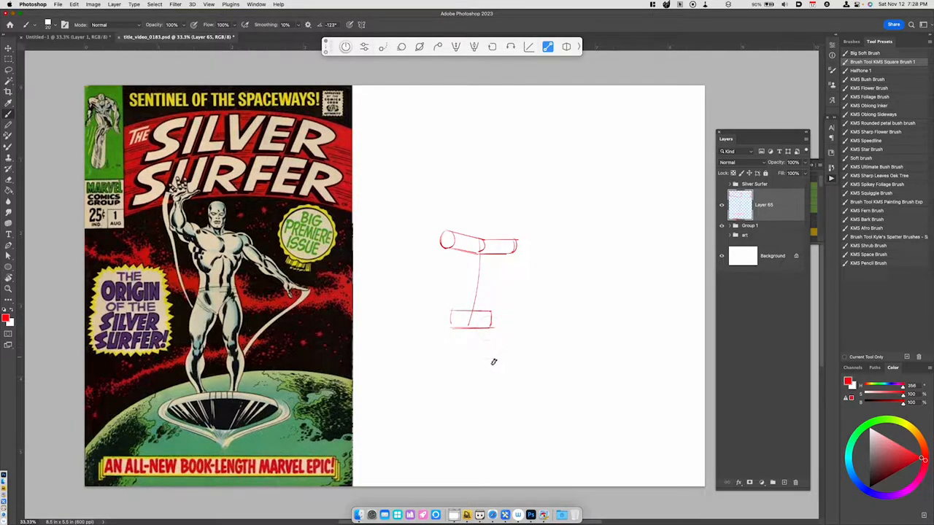
pyautogui.moveTo(480, 349)
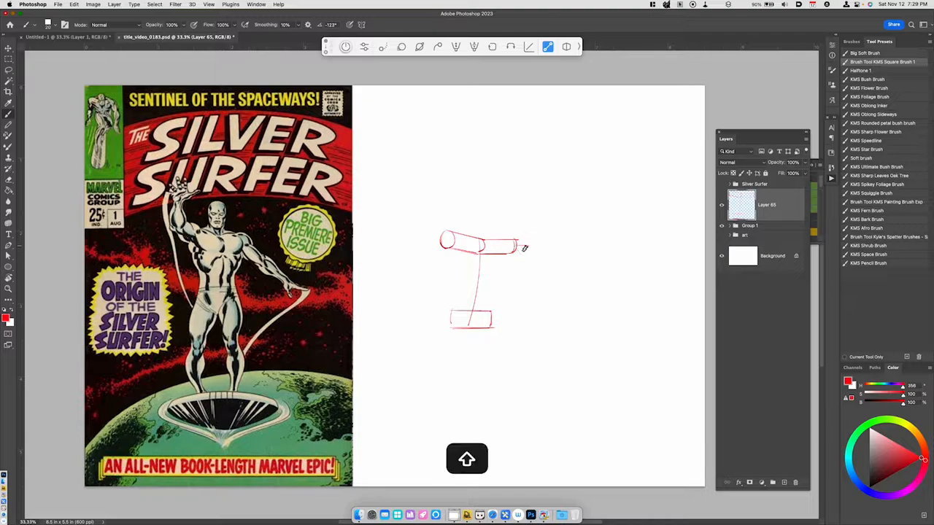
pyautogui.moveTo(526, 250); pyautogui.dragTo(525, 324)
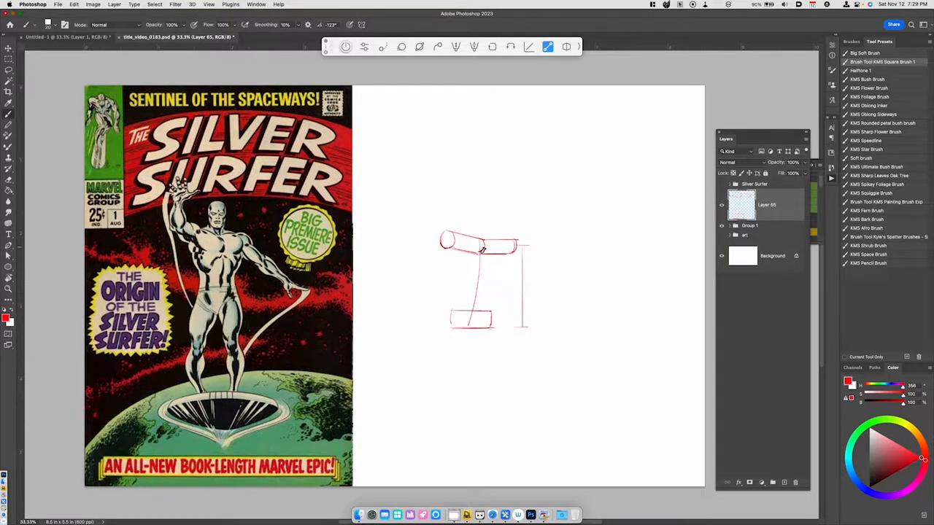
# - Sketch the ribcage curve, both torso sides and bands across the hips in red
pyautogui.moveTo(482, 252); pyautogui.dragTo(470, 274)
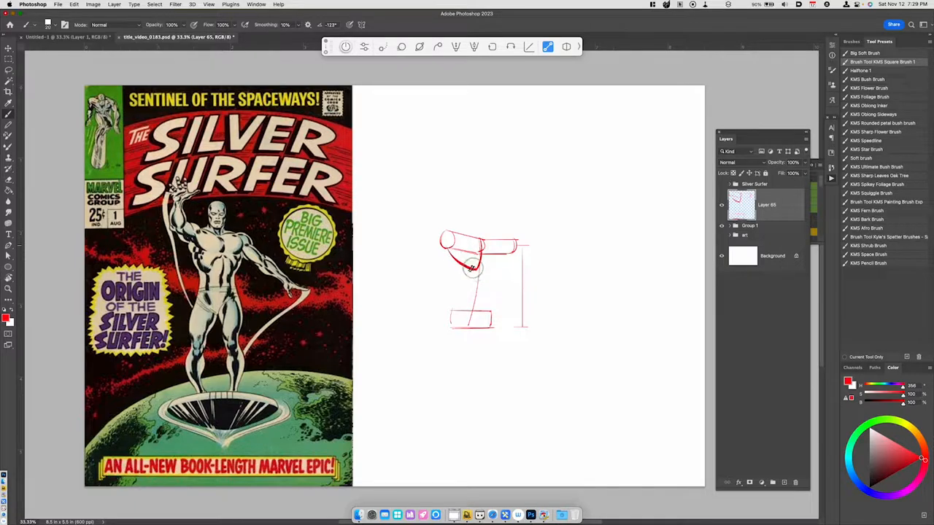
pyautogui.moveTo(470, 270); pyautogui.dragTo(511, 252)
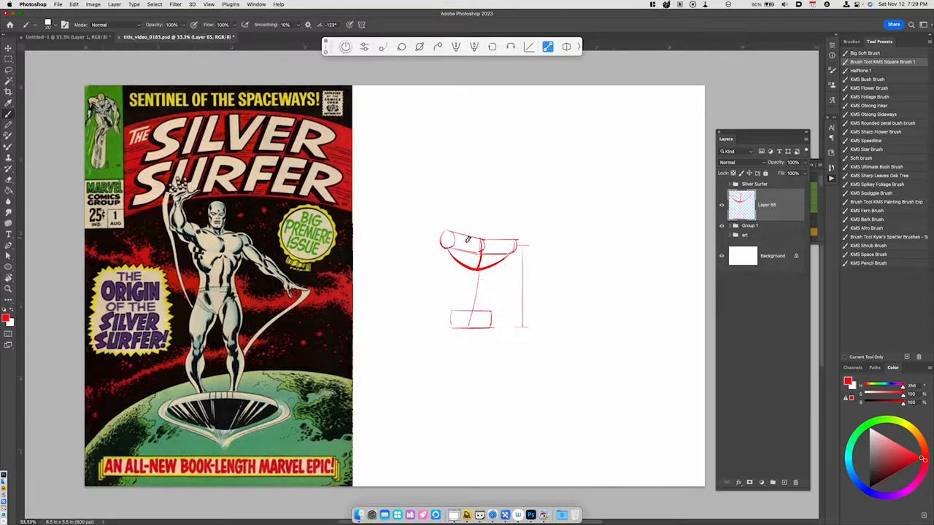
pyautogui.press('cmd+z')
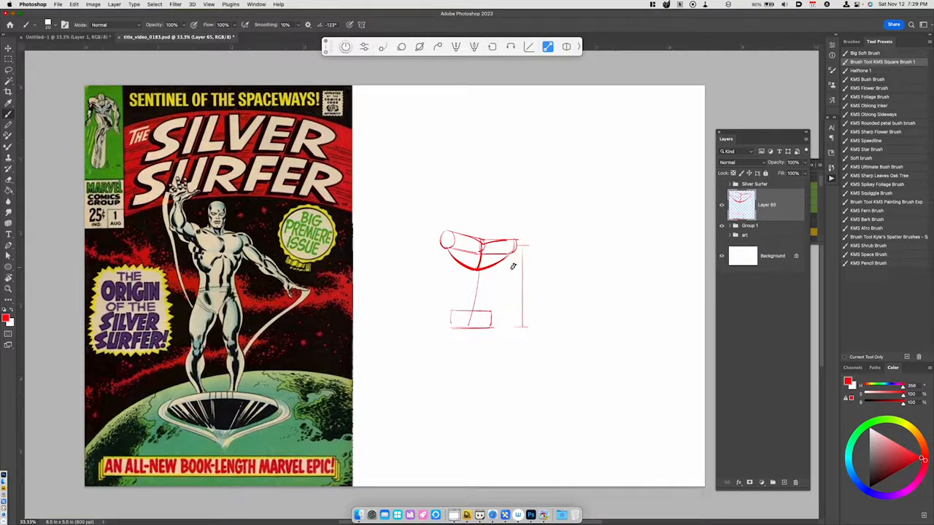
pyautogui.moveTo(512, 265); pyautogui.dragTo(490, 317)
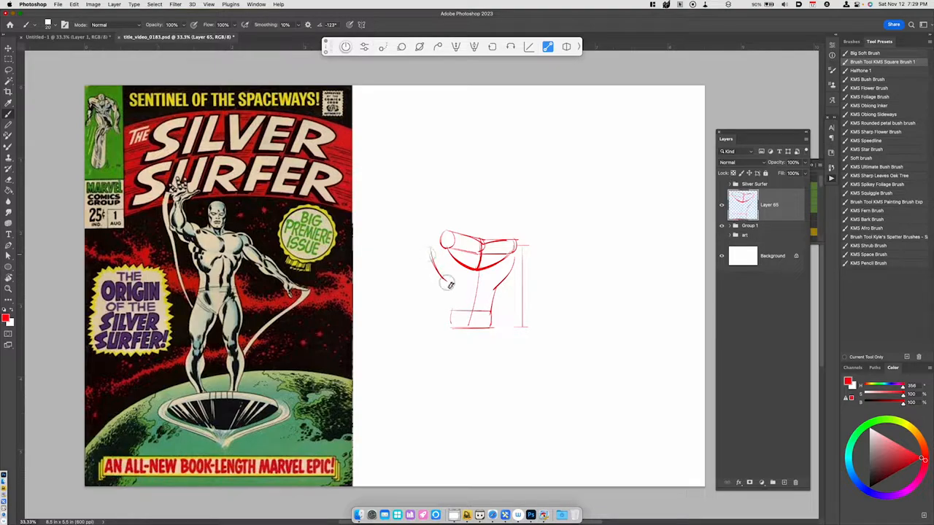
pyautogui.moveTo(449, 281); pyautogui.dragTo(447, 328)
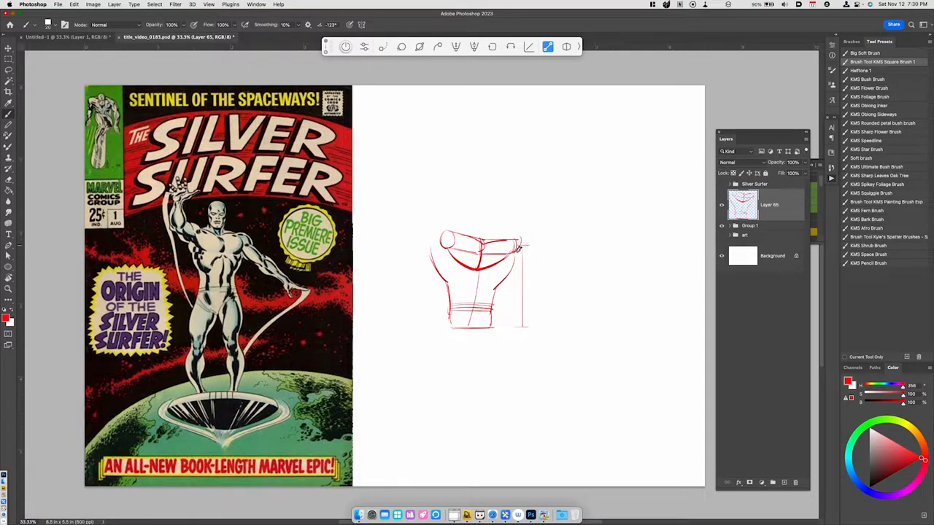
pyautogui.moveTo(503, 244); pyautogui.dragTo(522, 252)
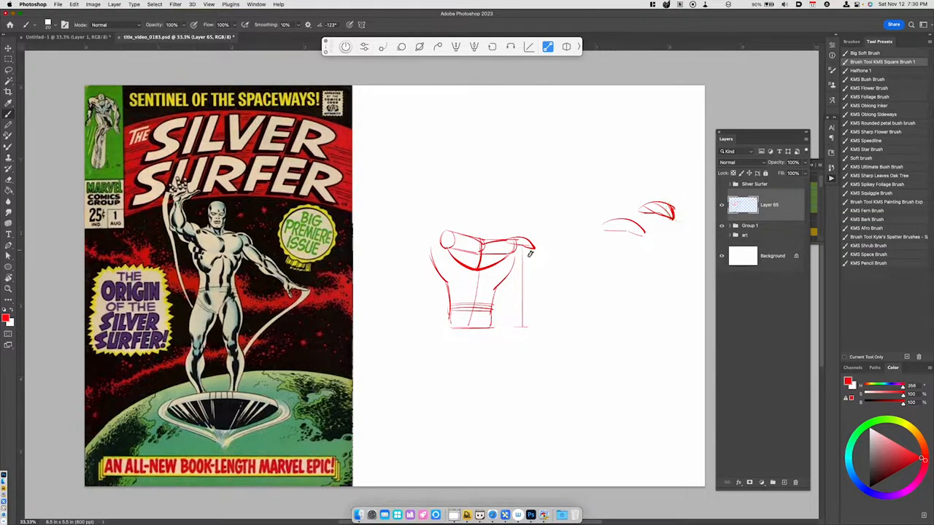
# - Sketch the right shoulder joint and the outstretched arm toward the lower right
pyautogui.moveTo(503, 252); pyautogui.dragTo(547, 272)
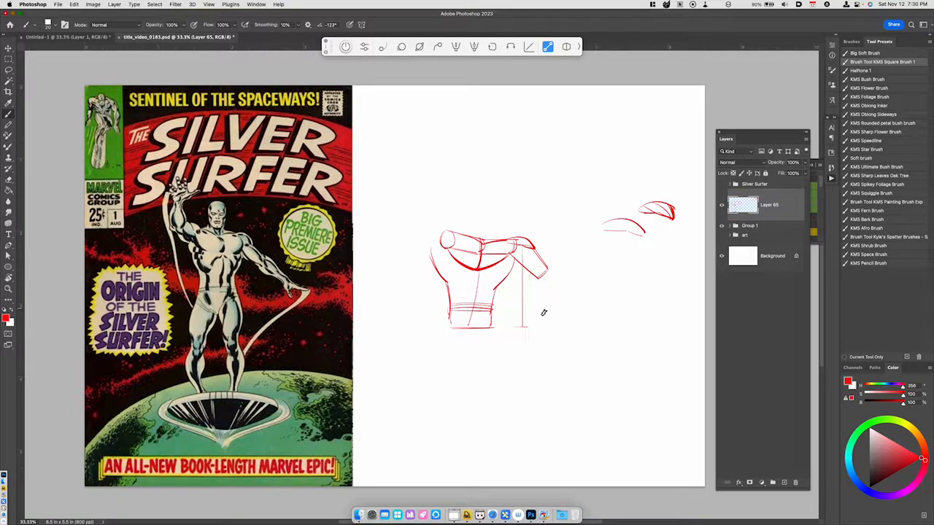
pyautogui.moveTo(529, 266); pyautogui.dragTo(576, 310)
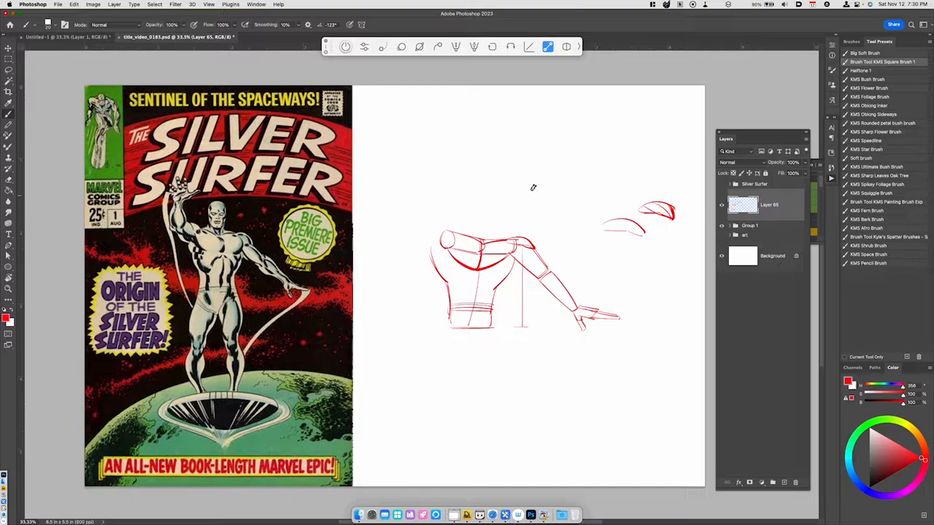
pyautogui.moveTo(471, 223)
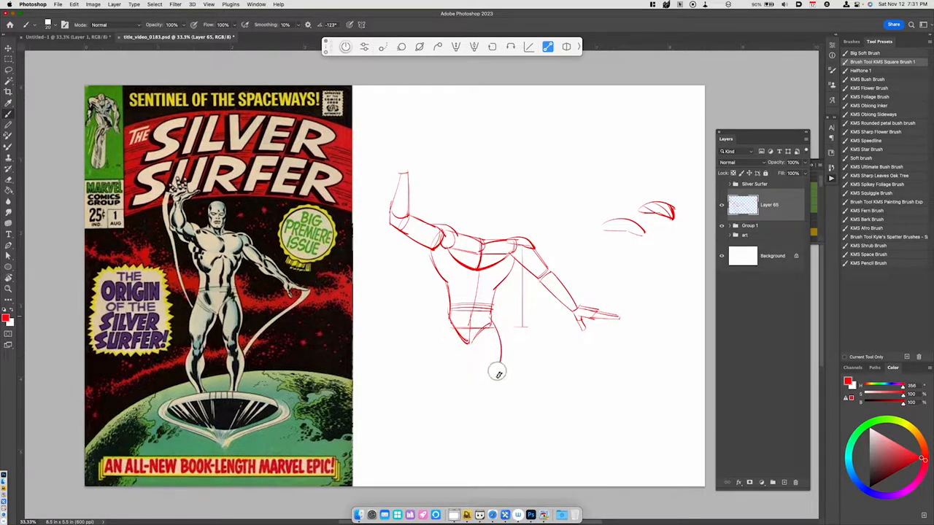
# - Draw the leg from the hips down toward the foot, undoing stray strokes
pyautogui.moveTo(497, 357); pyautogui.dragTo(482, 383)
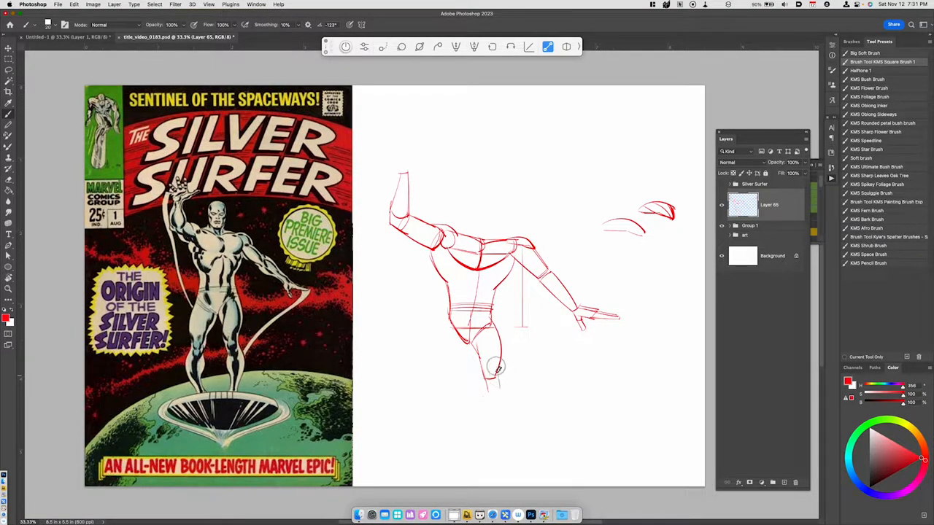
pyautogui.moveTo(496, 368); pyautogui.dragTo(500, 434)
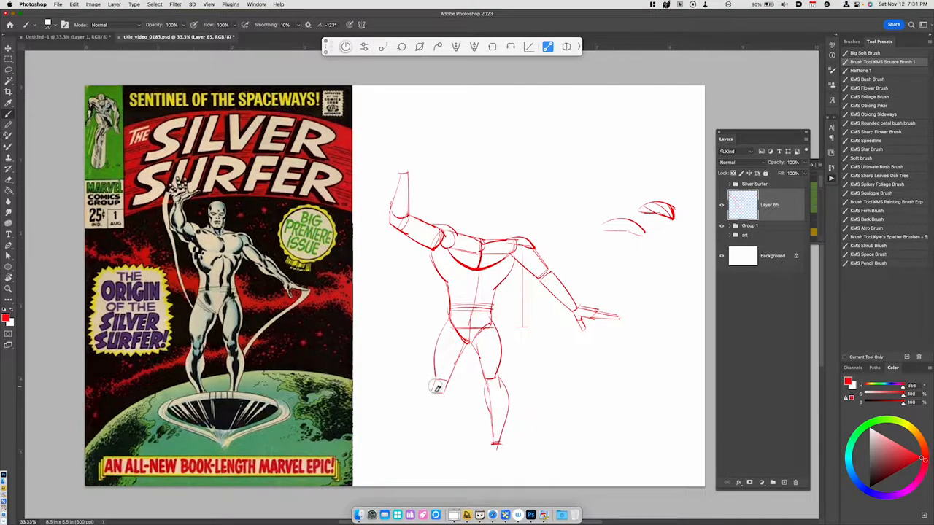
pyautogui.press('cmd+z')
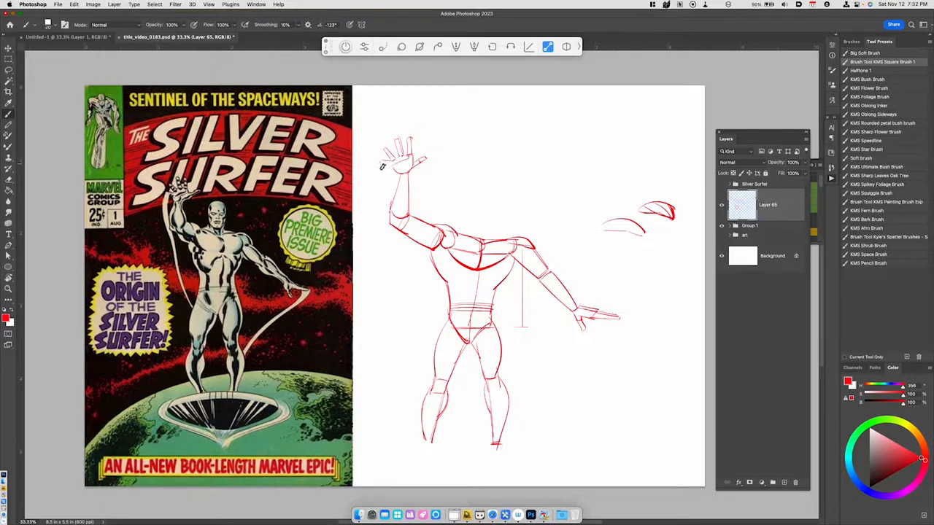
pyautogui.press('cmd+z')
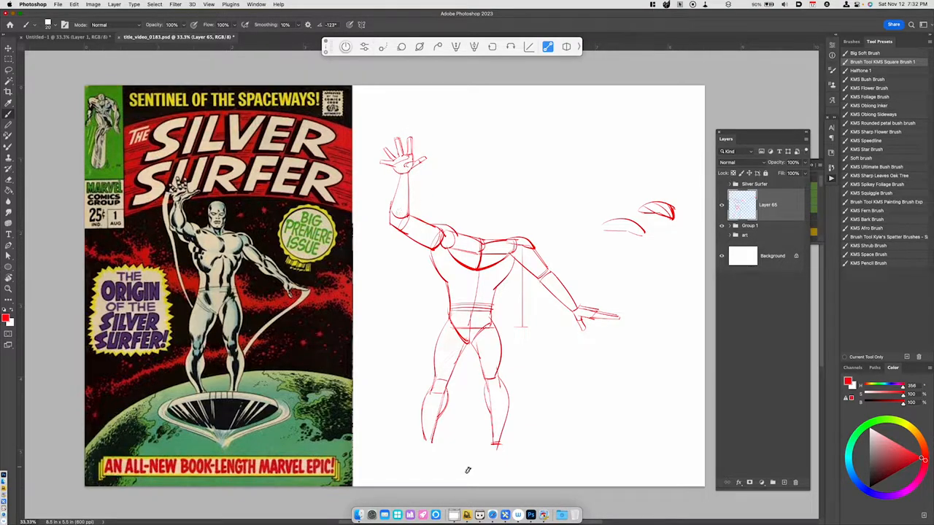
# - Draw the head above the shoulders and refine the lower leg and foot
pyautogui.moveTo(474, 233); pyautogui.dragTo(492, 193)
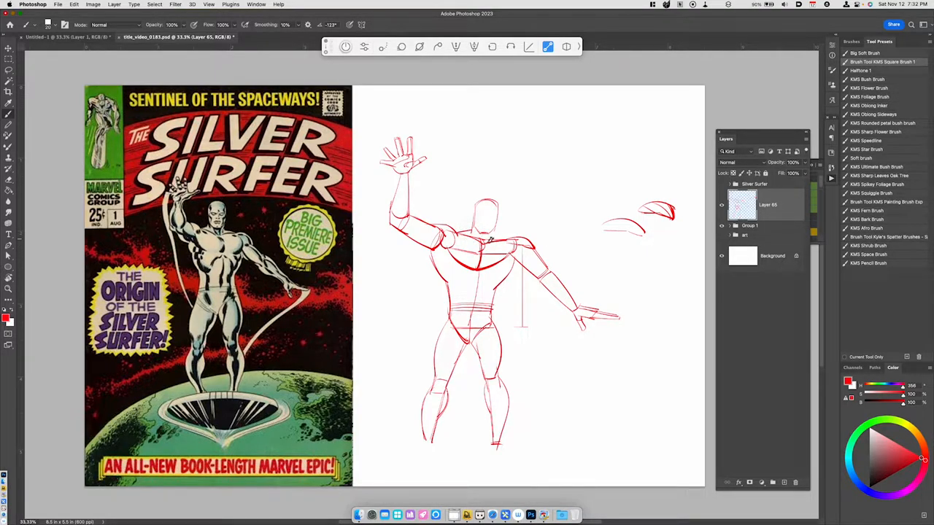
pyautogui.press('cmd+z')
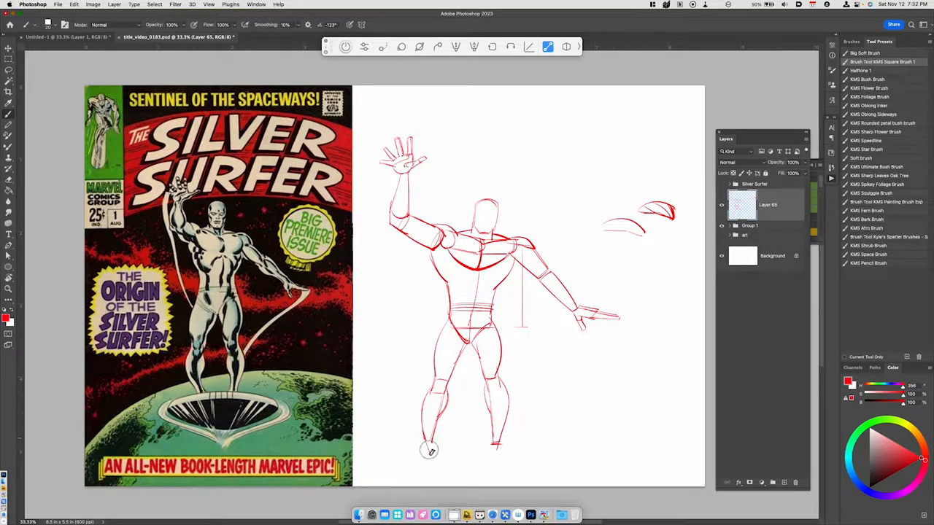
pyautogui.moveTo(428, 450); pyautogui.dragTo(524, 468)
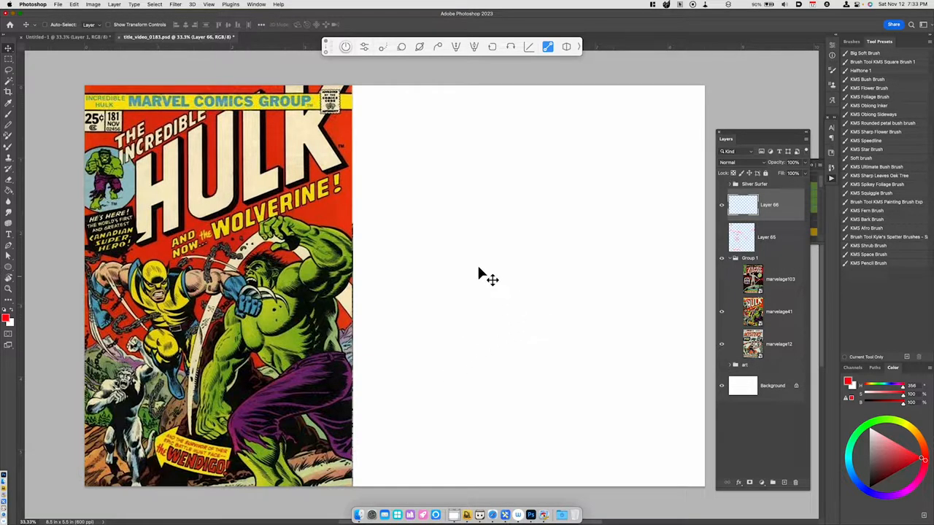
# - Block in Wolverine's shoulder and chest boxes, torso and hip shapes in red
pyautogui.press('b')
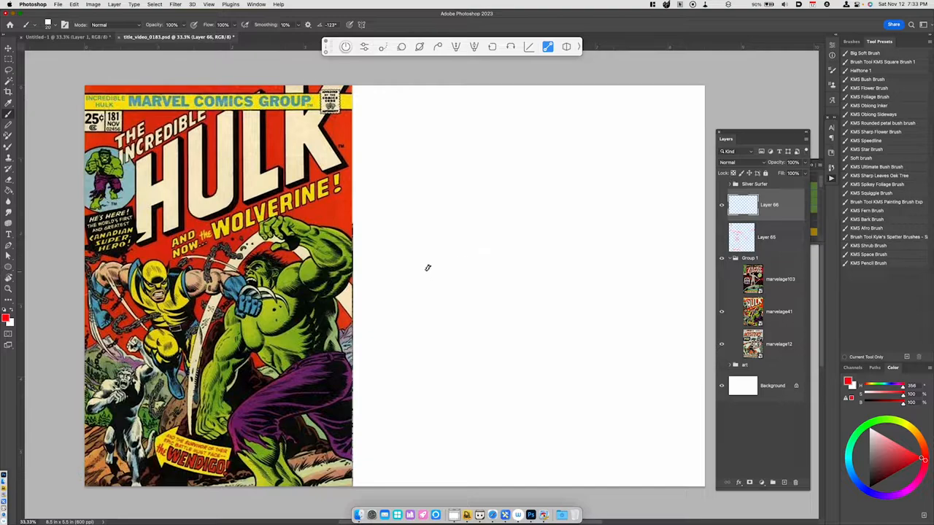
pyautogui.moveTo(445, 254); pyautogui.dragTo(471, 335)
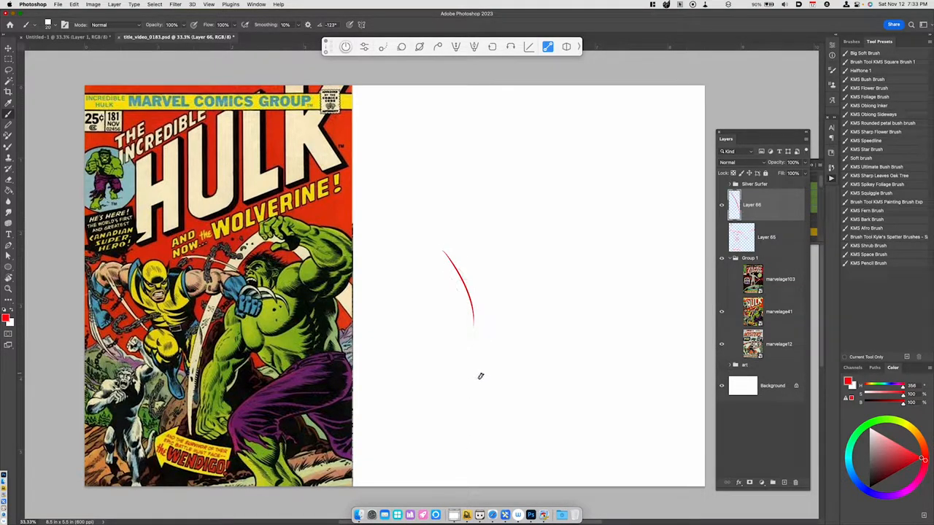
pyautogui.press('cmd+z')
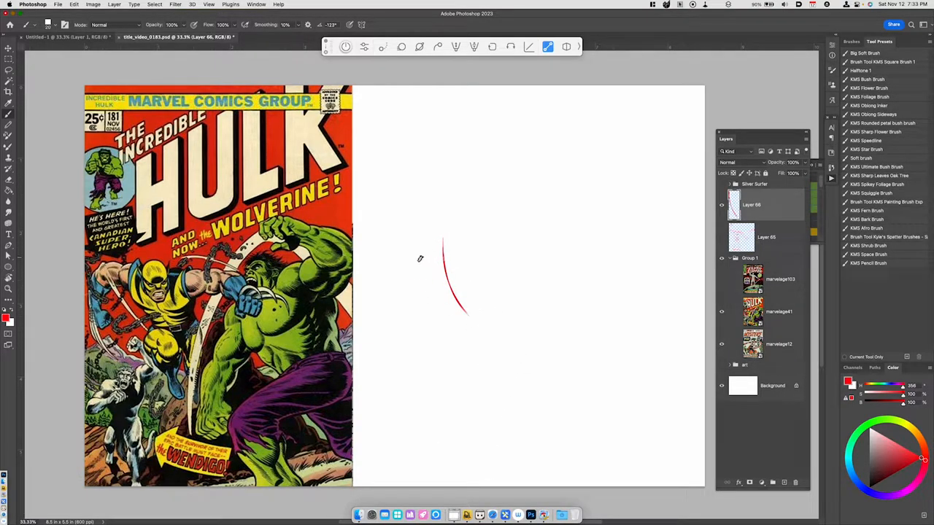
pyautogui.moveTo(432, 242)
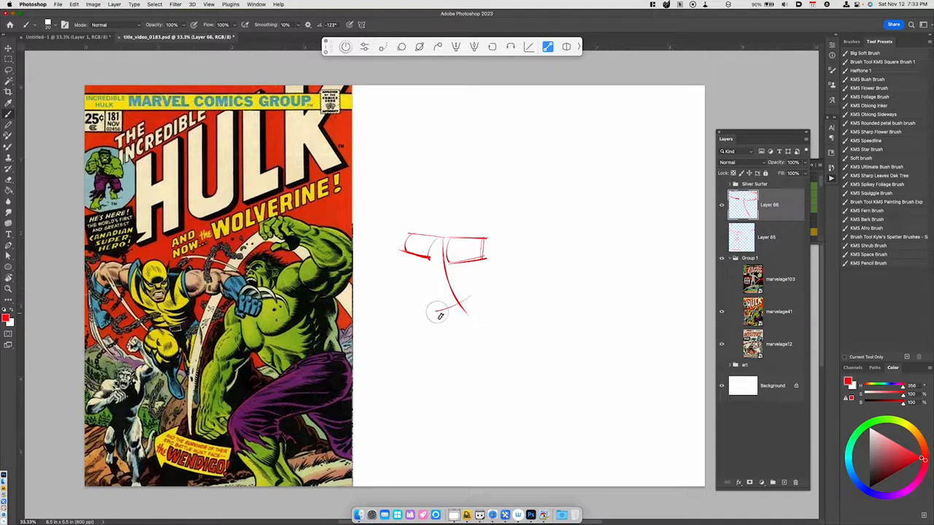
pyautogui.moveTo(437, 306); pyautogui.dragTo(481, 321)
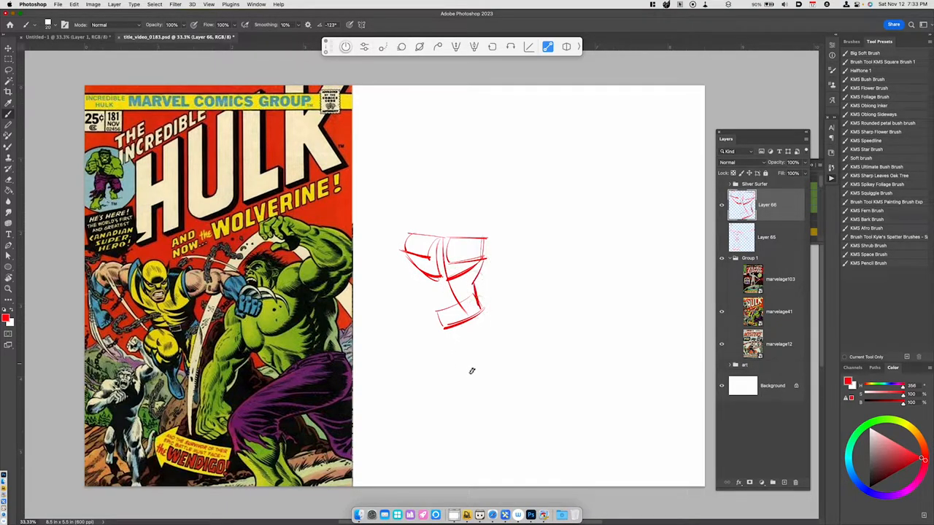
pyautogui.moveTo(415, 255); pyautogui.dragTo(442, 330)
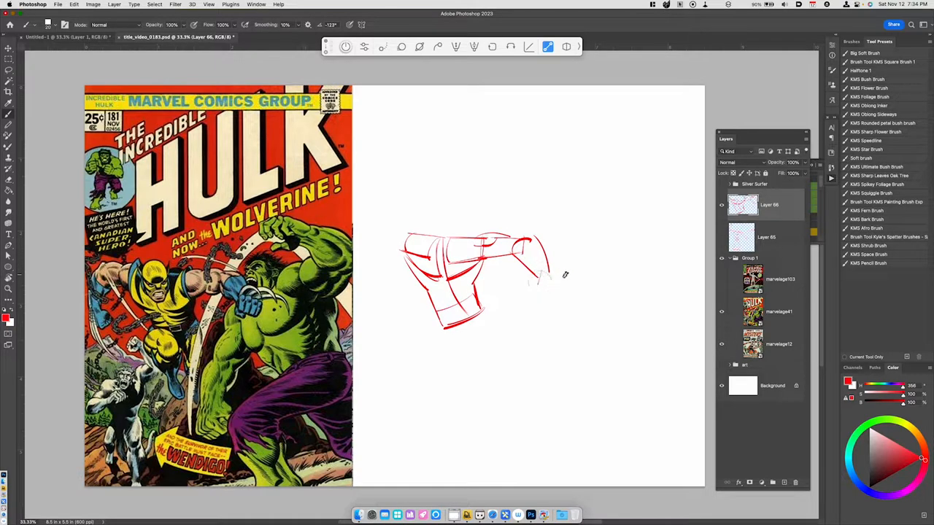
# - Sketch Wolverine's shoulder and arm shapes, extending one arm to the left
pyautogui.moveTo(532, 276); pyautogui.dragTo(565, 288)
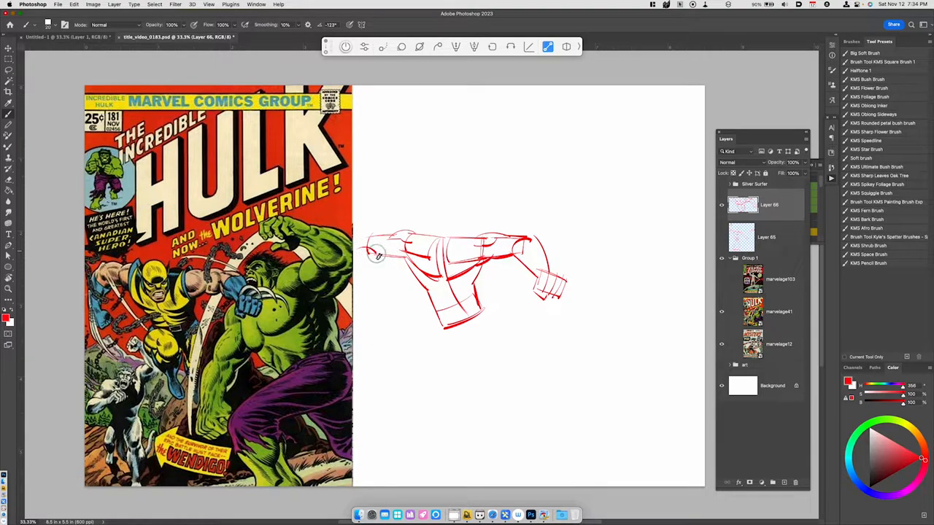
pyautogui.moveTo(376, 252); pyautogui.dragTo(365, 302)
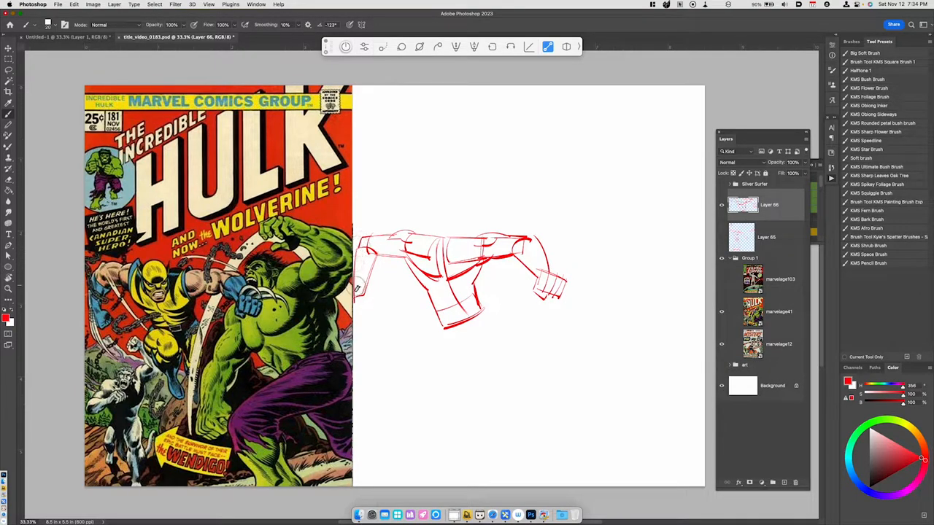
pyautogui.press('b')
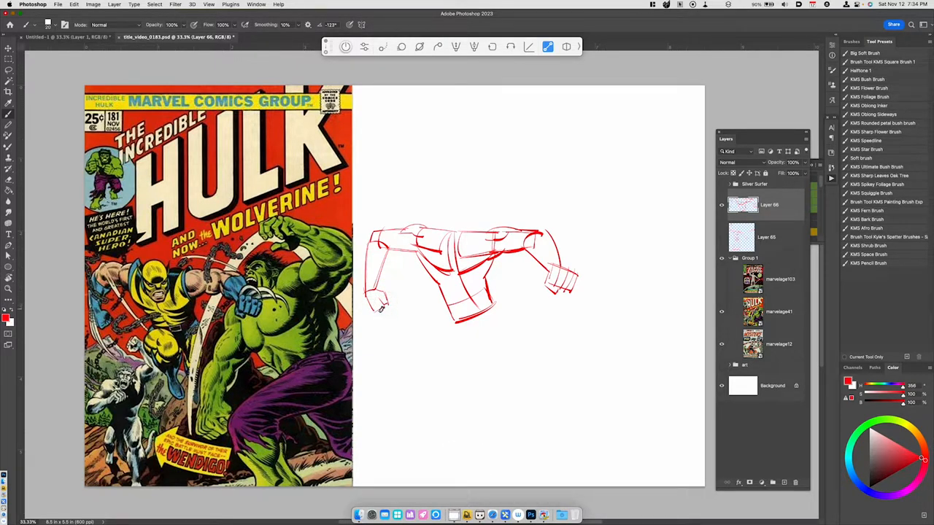
pyautogui.moveTo(380, 307)
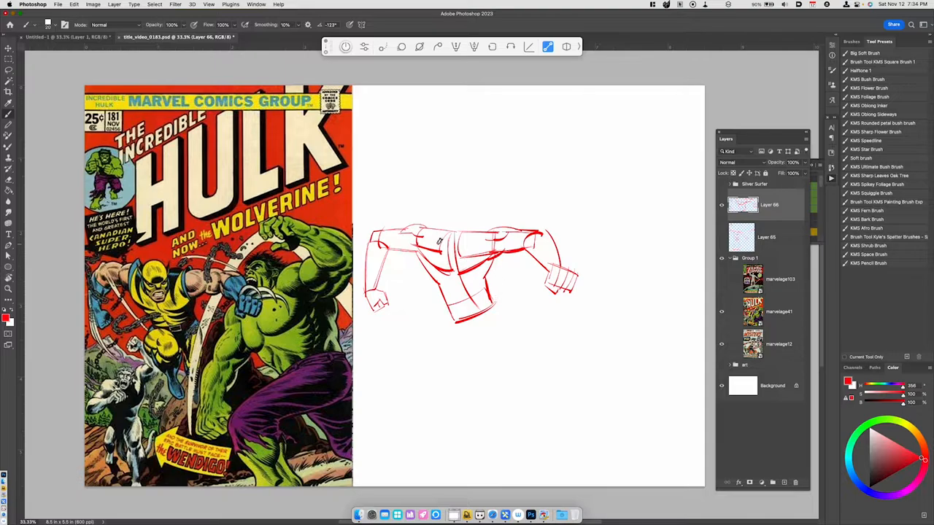
pyautogui.press('cmd+z')
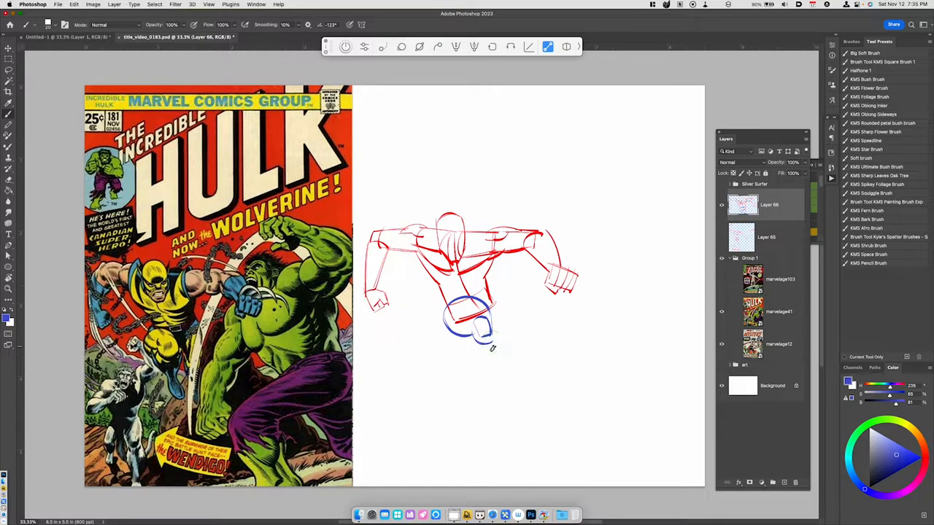
# - Draw Wolverine's hips, front shin and foot, and rear leg in blue
pyautogui.press('cmd+z')
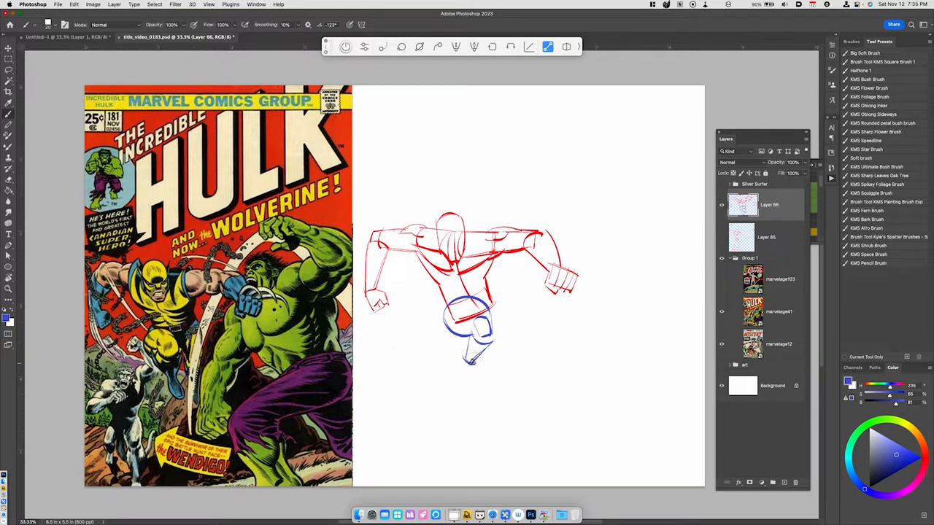
pyautogui.moveTo(473, 358); pyautogui.dragTo(475, 393)
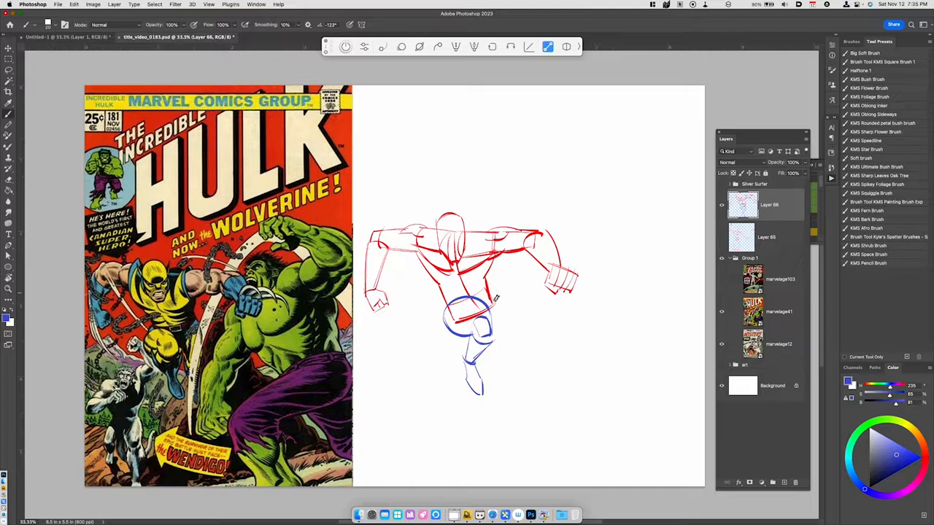
pyautogui.moveTo(494, 296); pyautogui.dragTo(503, 365)
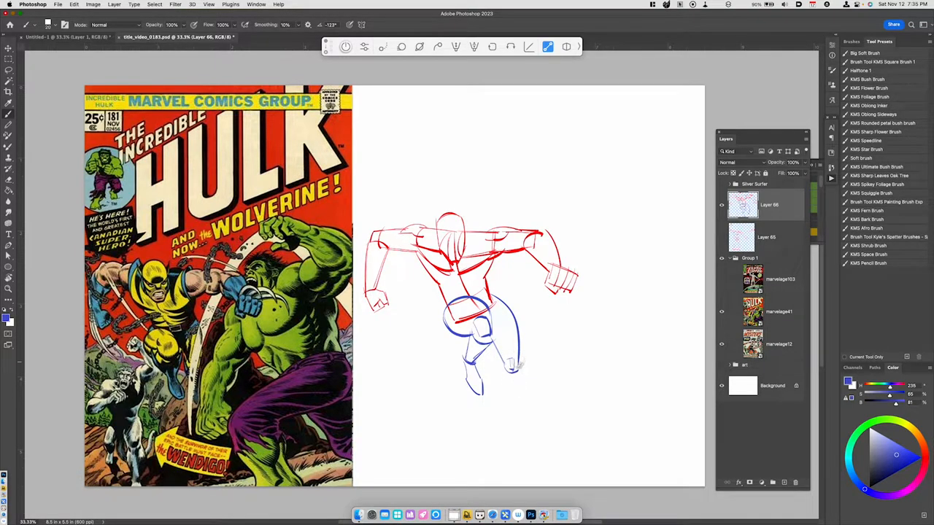
pyautogui.moveTo(478, 365); pyautogui.dragTo(507, 408)
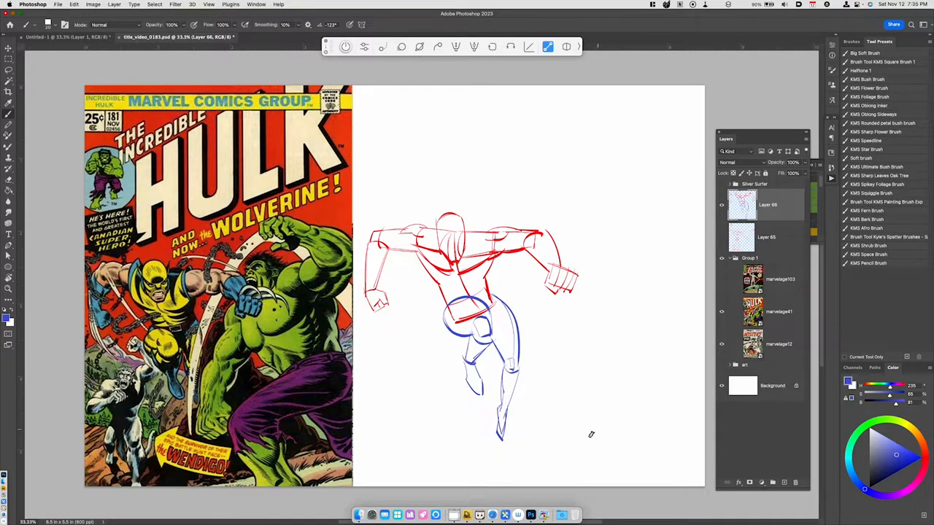
# - Reposition the Wolverine sketch down-left with the transform and return to the brush
pyautogui.press('v')
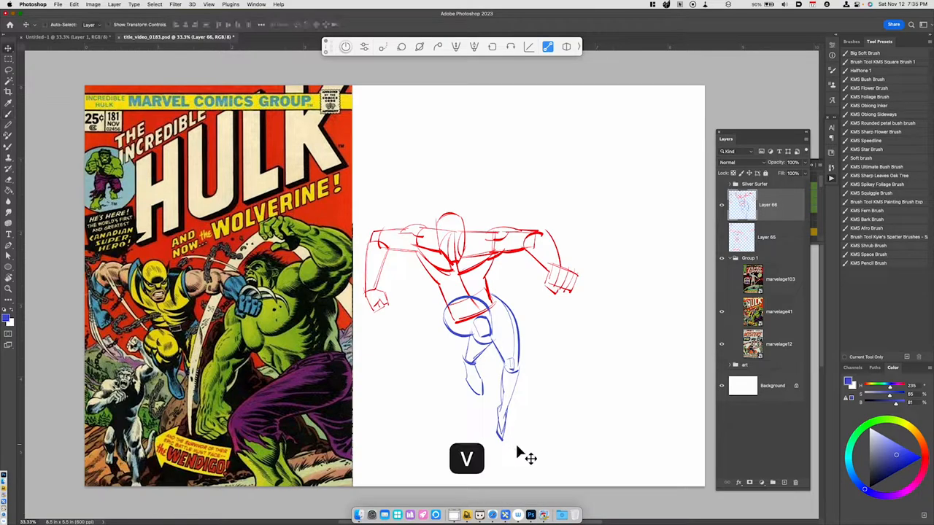
pyautogui.press('cmd+t')
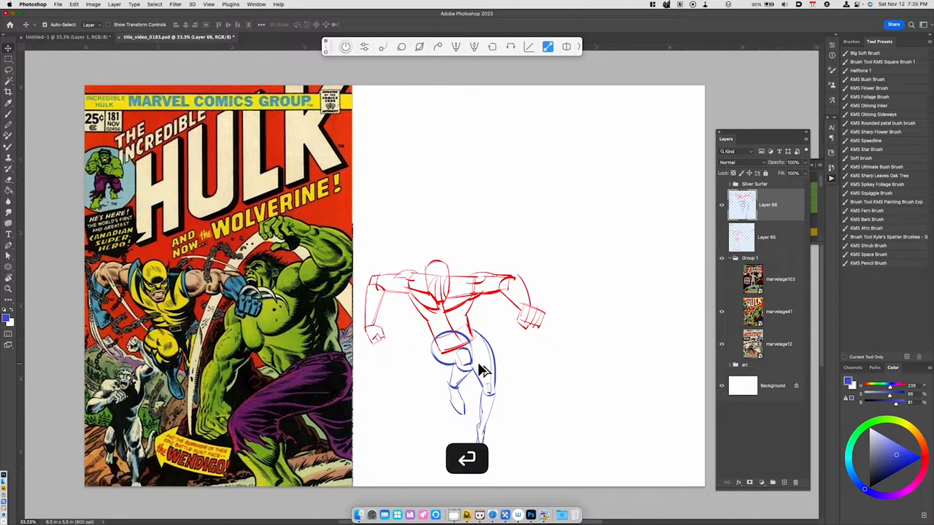
pyautogui.press('b')
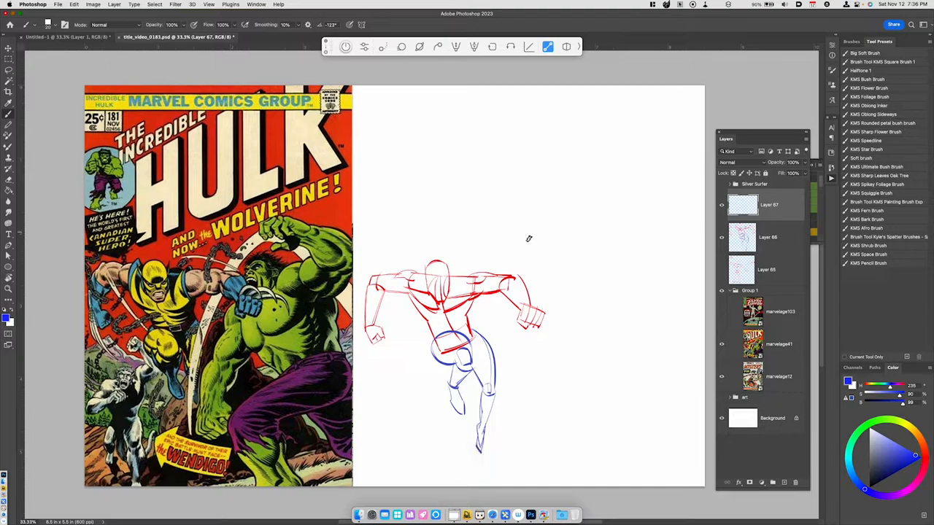
pyautogui.moveTo(556, 231)
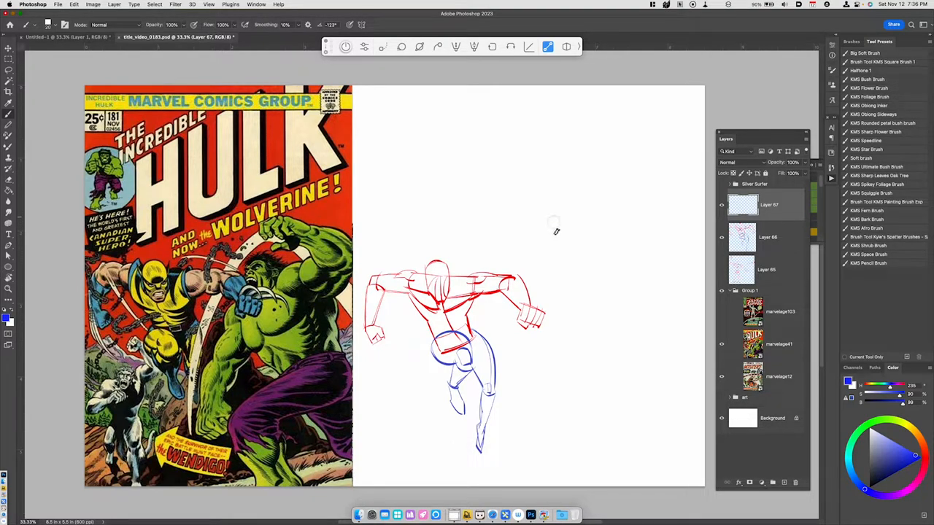
# - Draw the Hulk's upper-arm cylinder and raised fist near the top in blue
pyautogui.moveTo(554, 232); pyautogui.dragTo(591, 310)
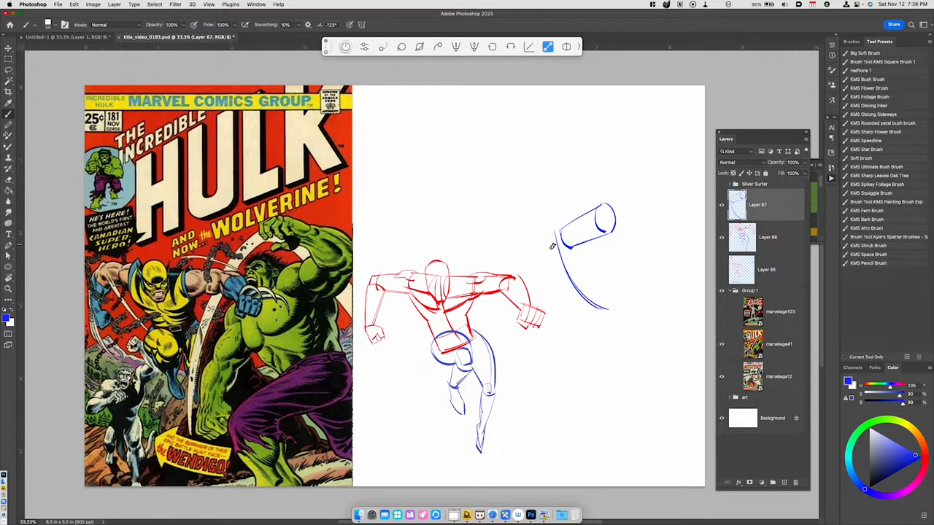
pyautogui.press('cmd+z')
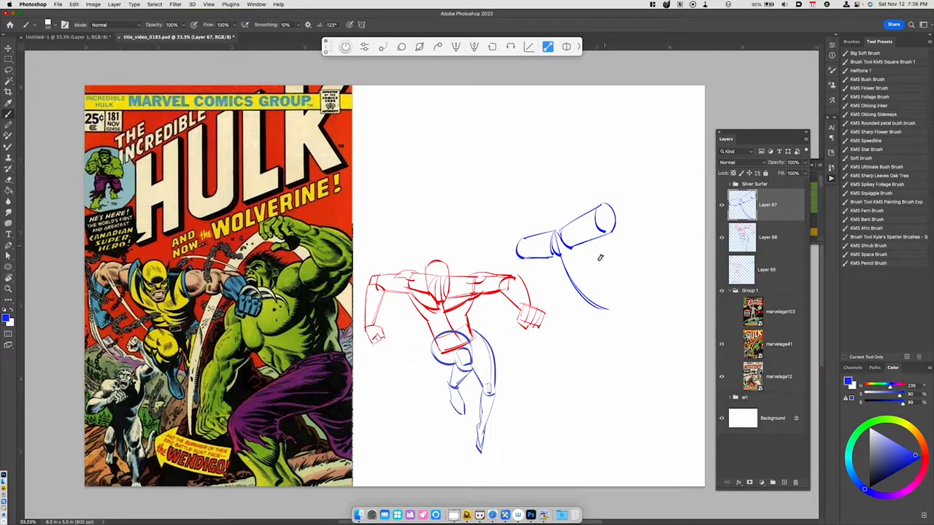
pyautogui.moveTo(559, 318)
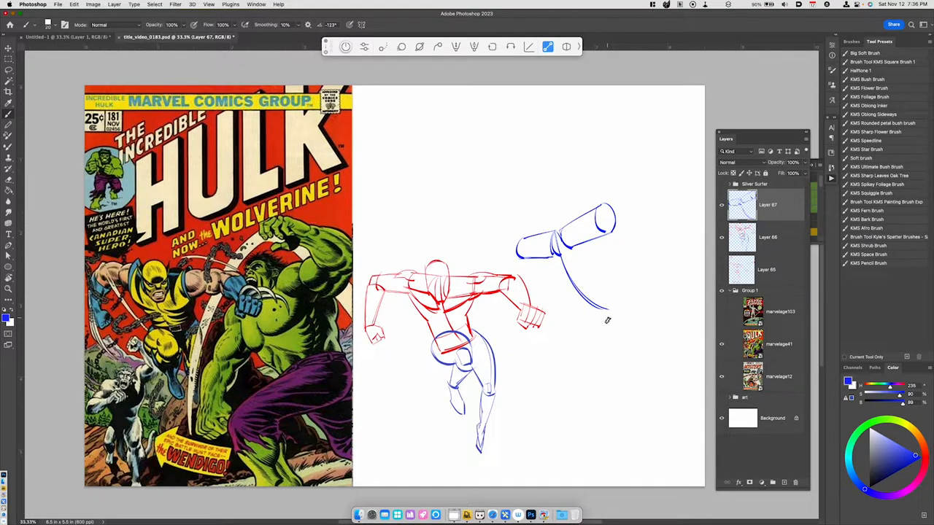
pyautogui.press('cmd+z')
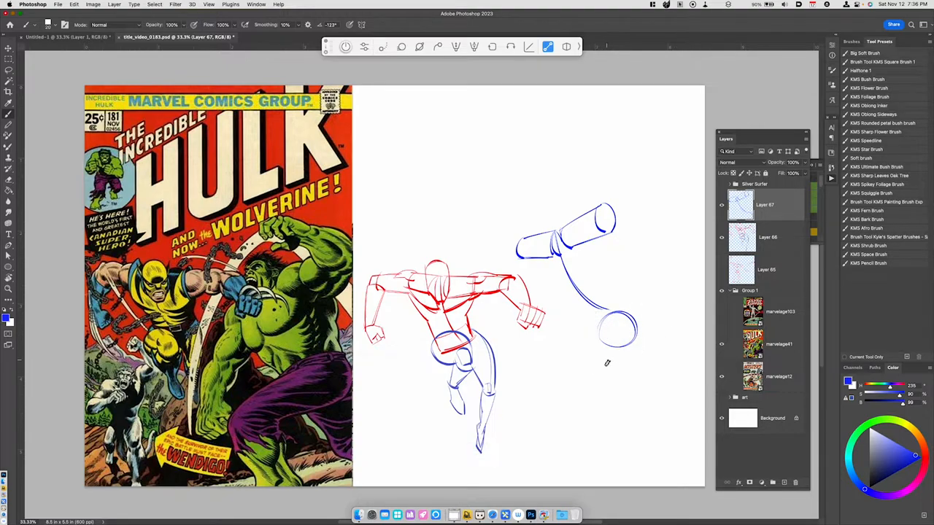
pyautogui.moveTo(626, 375)
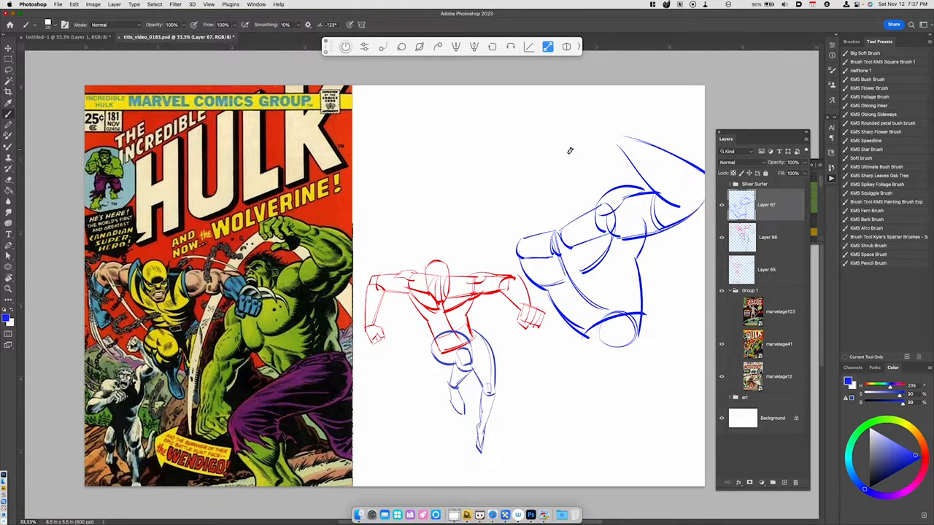
pyautogui.moveTo(565, 150); pyautogui.dragTo(602, 139)
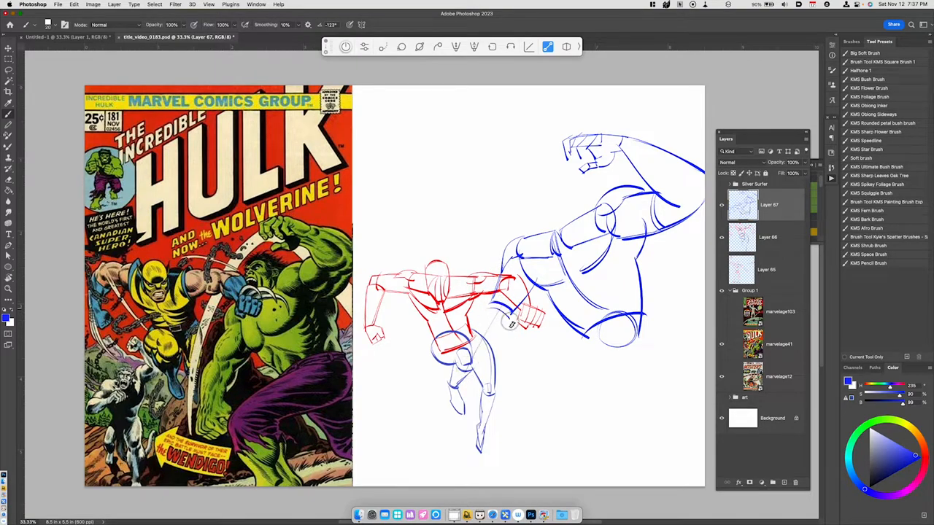
# - Outline the Hulk's head and the arm reaching down across Wolverine
pyautogui.moveTo(511, 324); pyautogui.dragTo(452, 379)
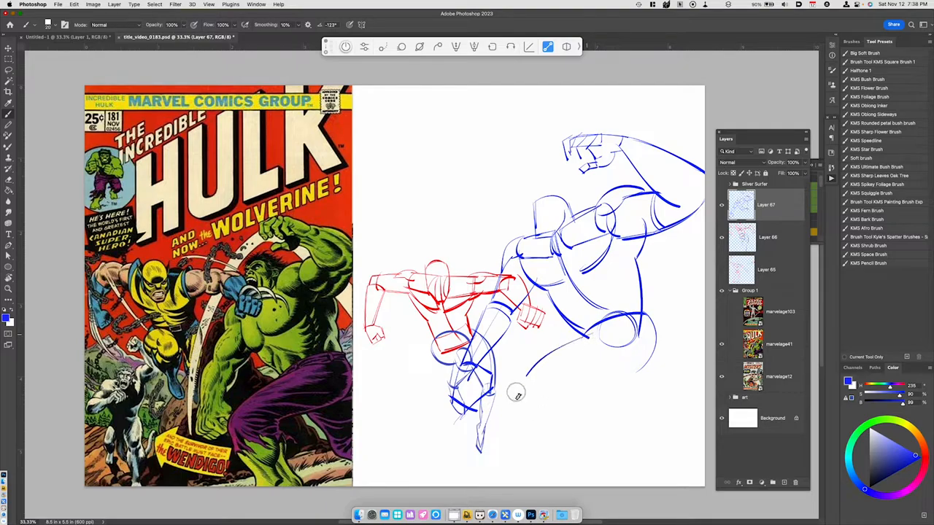
# - Brush in the Hulk's front leg, then sketch the rear thigh and extend the rear leg to the right
pyautogui.press('cmd+z')
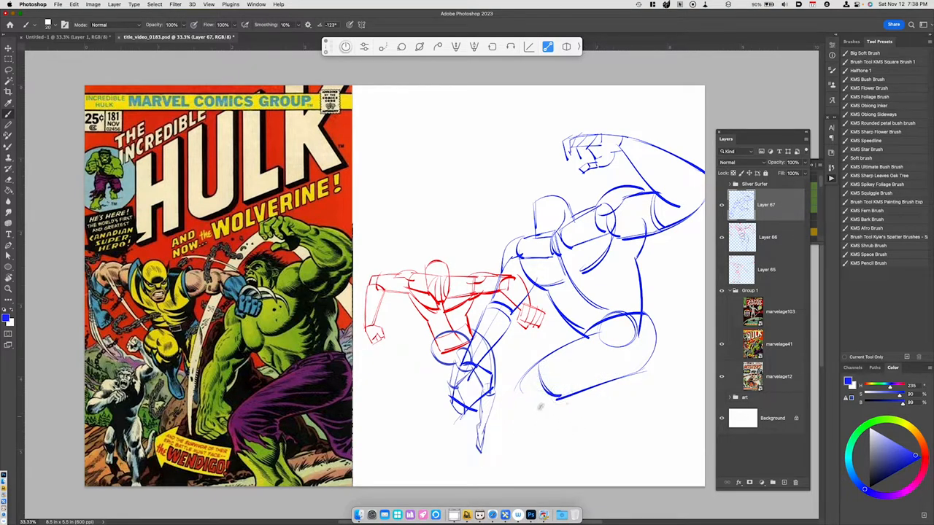
pyautogui.press('cmd+t')
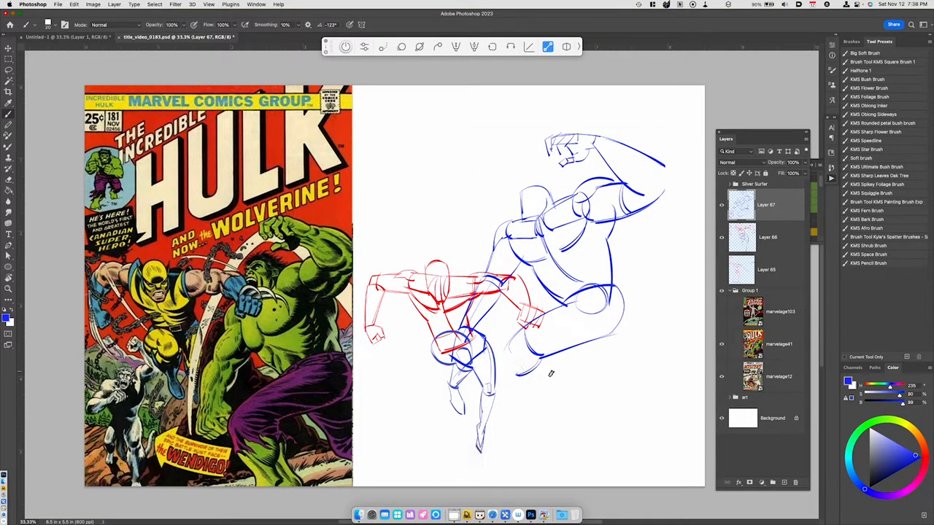
pyautogui.moveTo(525, 372); pyautogui.dragTo(548, 422)
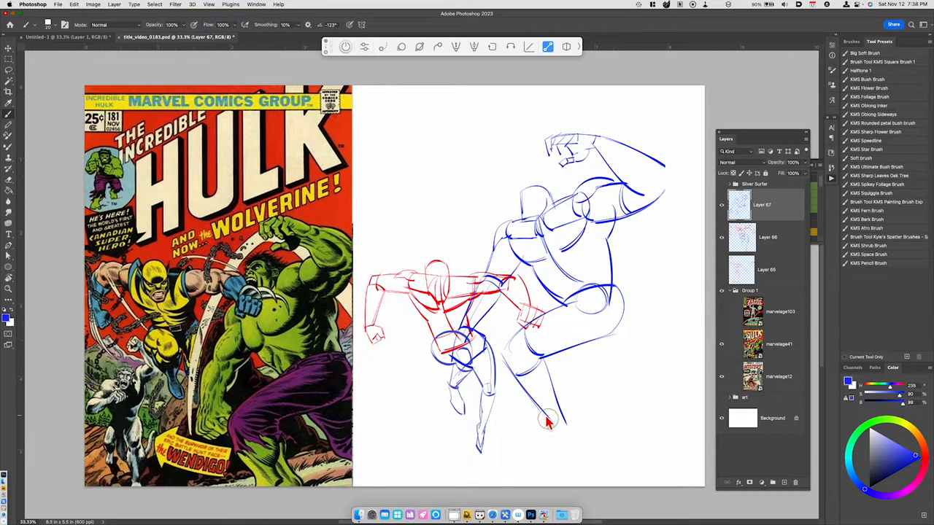
pyautogui.press('cmd+z')
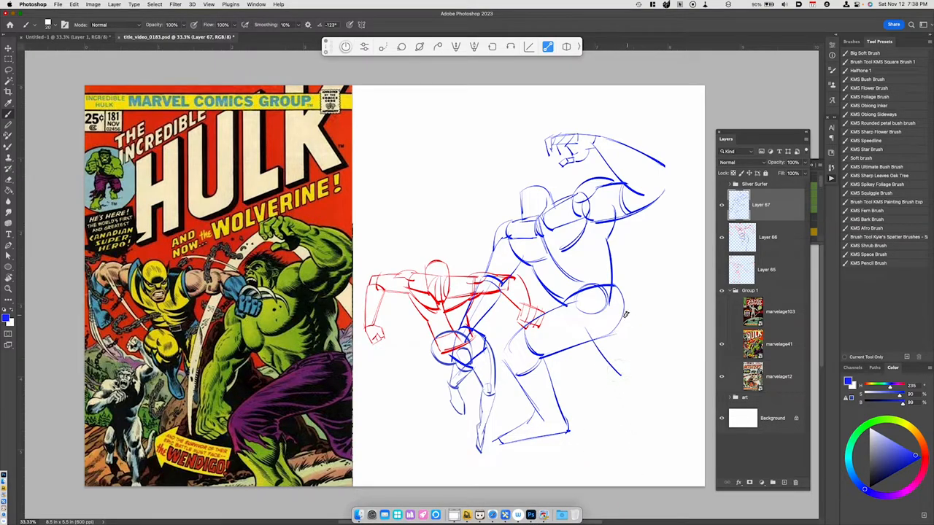
pyautogui.moveTo(619, 313); pyautogui.dragTo(632, 376)
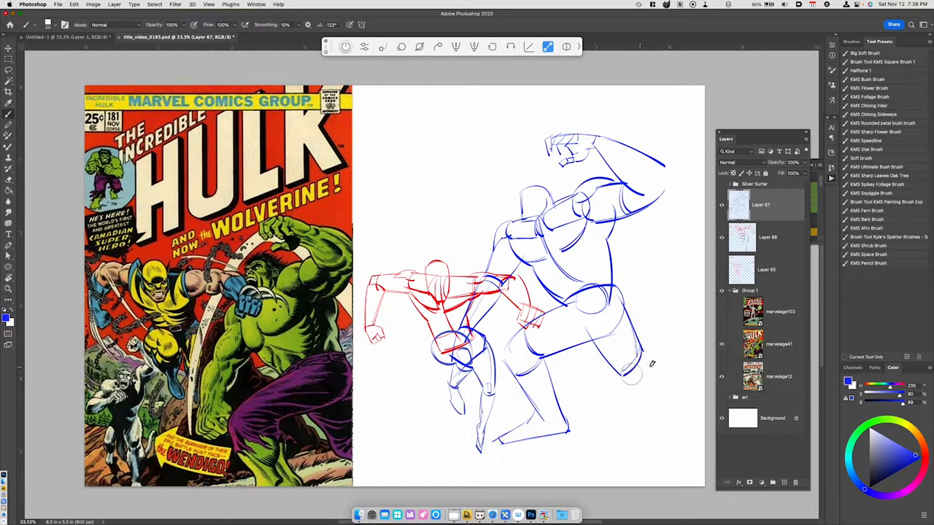
pyautogui.moveTo(634, 365); pyautogui.dragTo(692, 382)
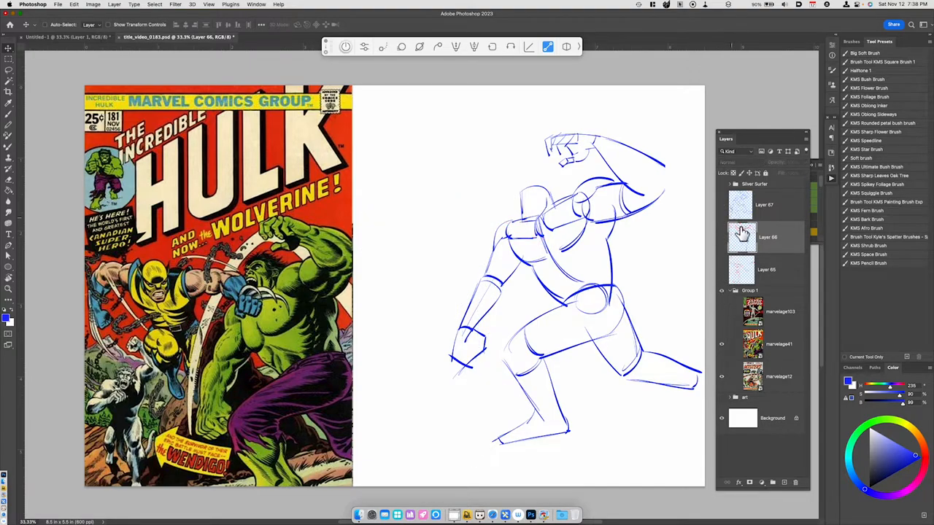
pyautogui.click(773, 379)
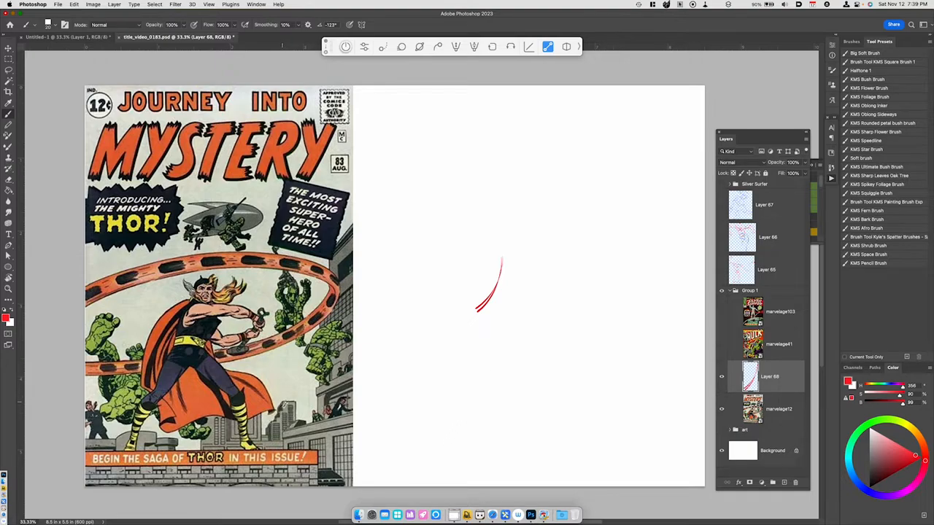
pyautogui.moveTo(471, 300)
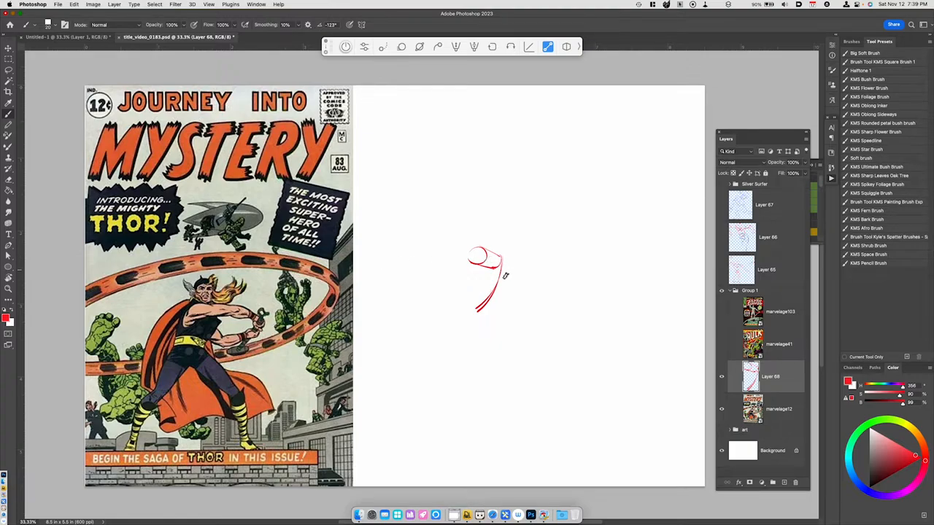
# - Rough in the red rib-cage oval for Thor's torso, undoing strokes that miss
pyautogui.press('cmd+z')
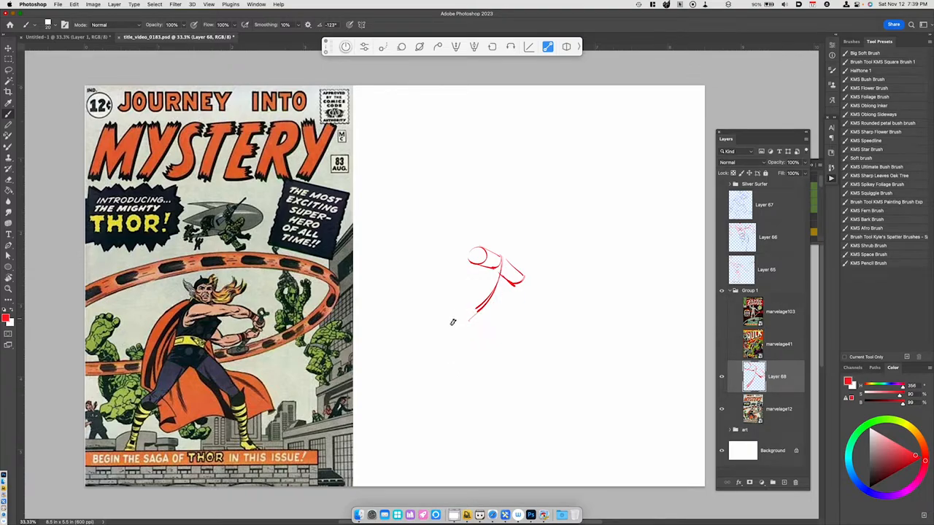
pyautogui.moveTo(448, 324); pyautogui.dragTo(485, 332)
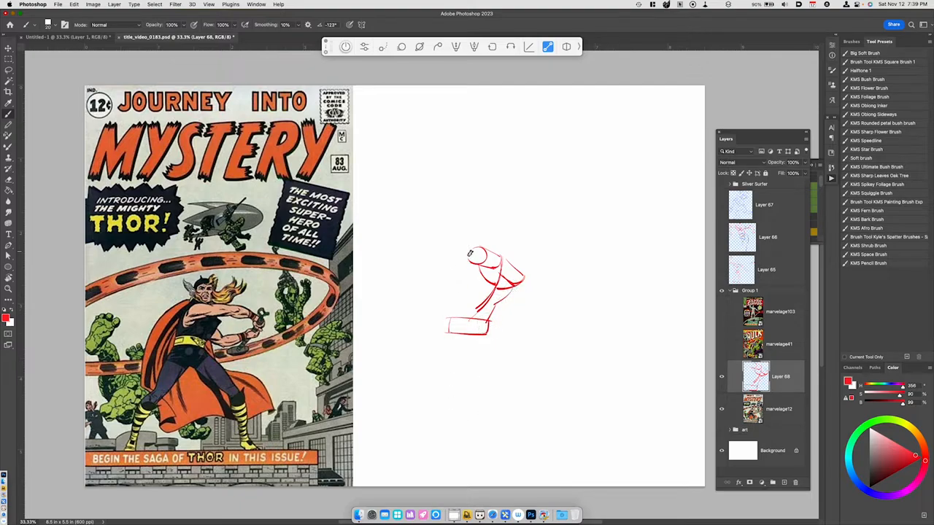
pyautogui.press('cmd+z')
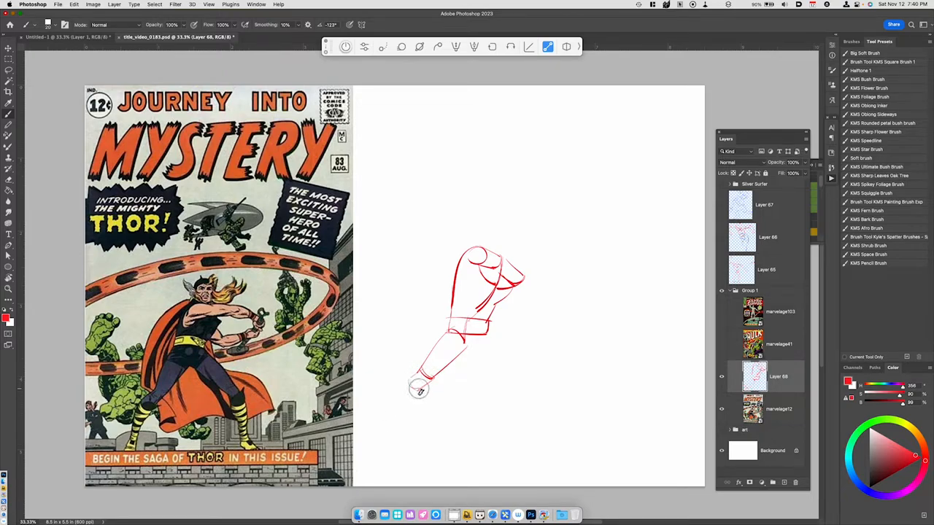
# - Attempt Thor's back leg toward the lower left and undo the unsatisfactory strokes
pyautogui.press('cmd+z')
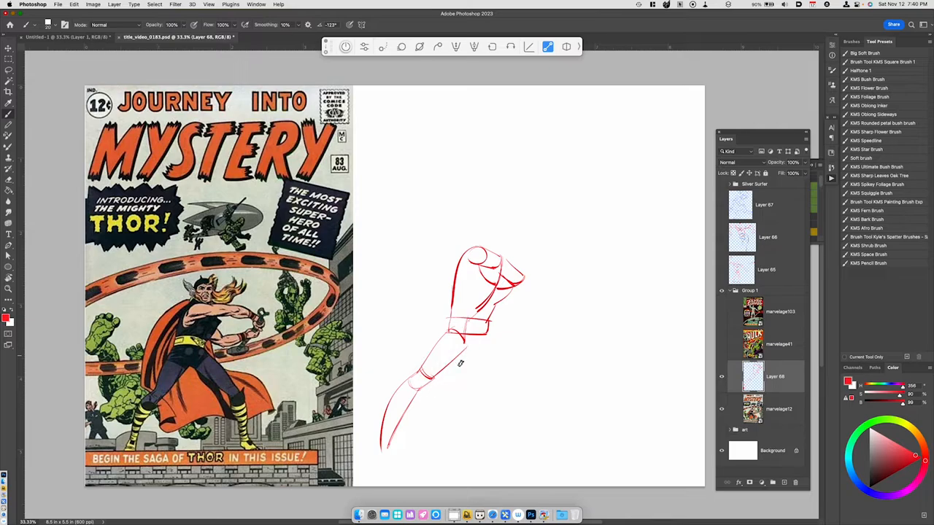
pyautogui.moveTo(460, 363); pyautogui.dragTo(430, 394)
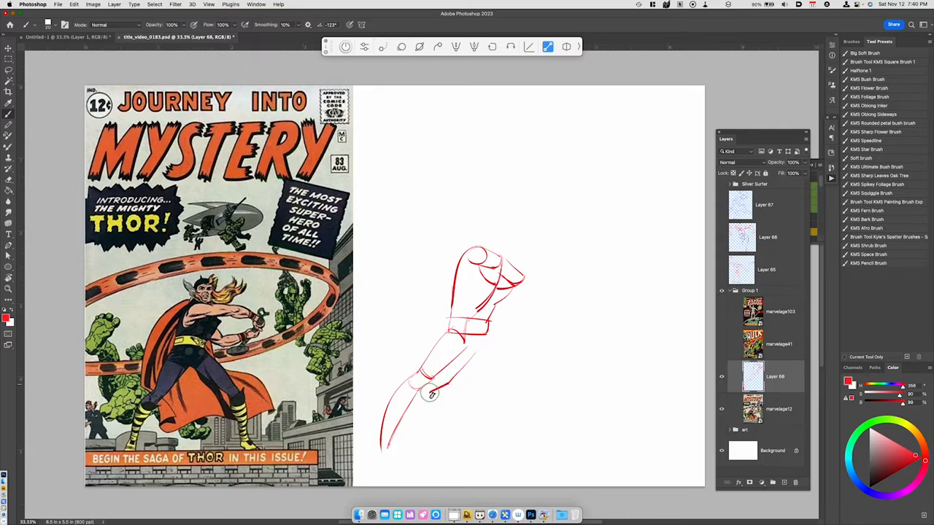
pyautogui.press('cmd+z')
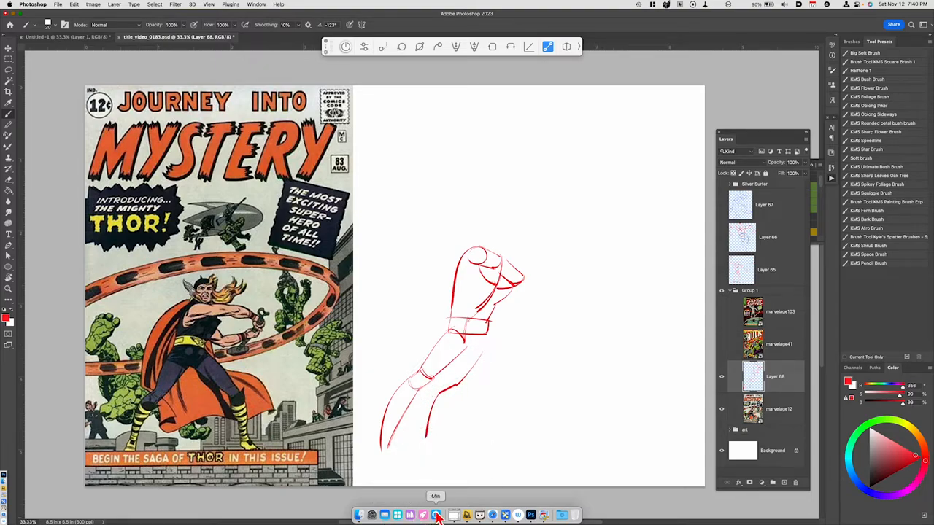
pyautogui.press('cmd+z')
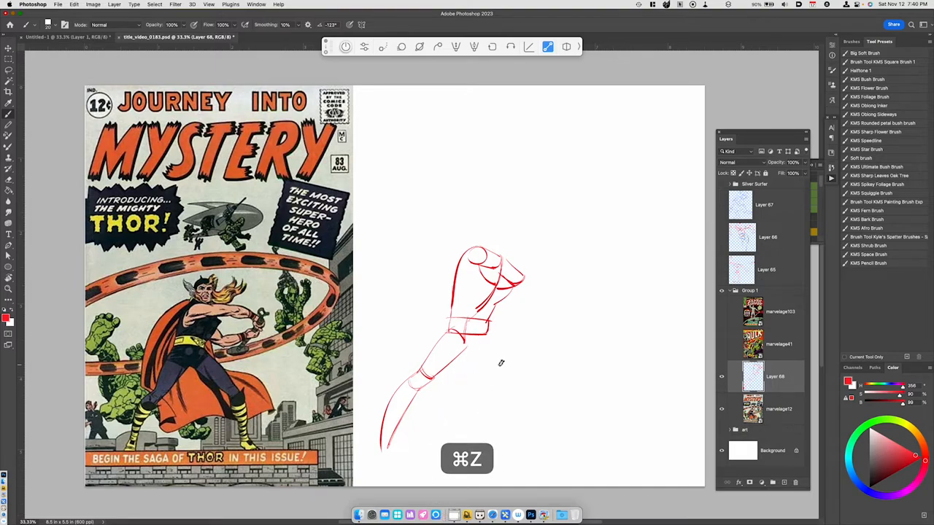
pyautogui.press('cmd+z')
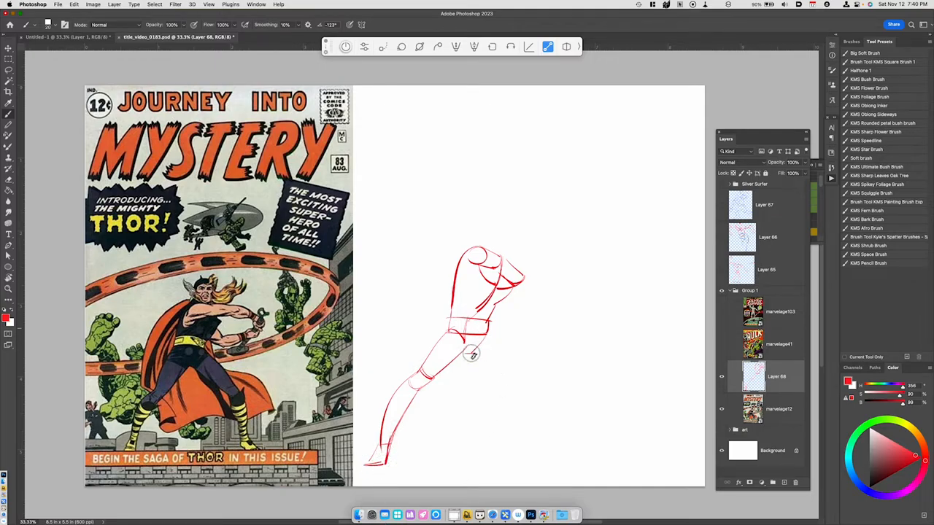
# - Redraw the back leg with its inner thigh line, then the front thigh and lower leg down to the foot
pyautogui.moveTo(471, 354); pyautogui.dragTo(485, 329)
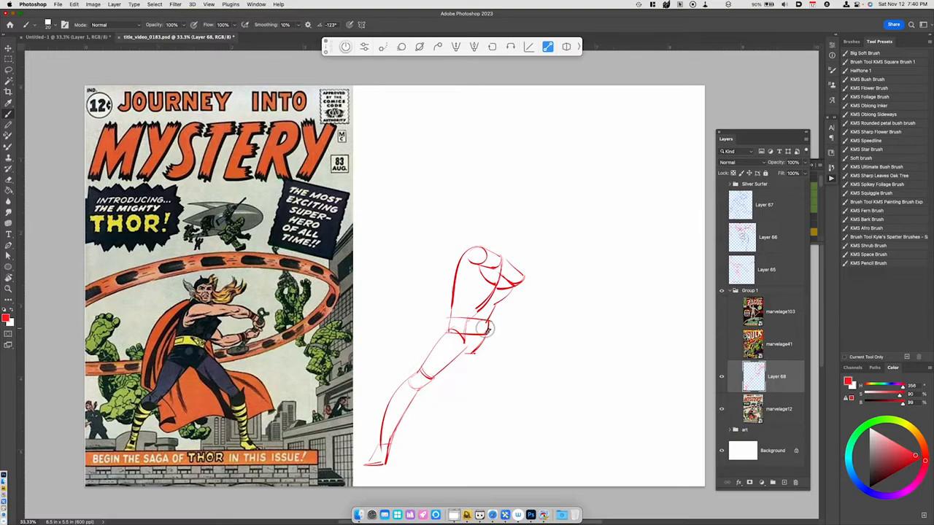
pyautogui.moveTo(478, 335); pyautogui.dragTo(526, 375)
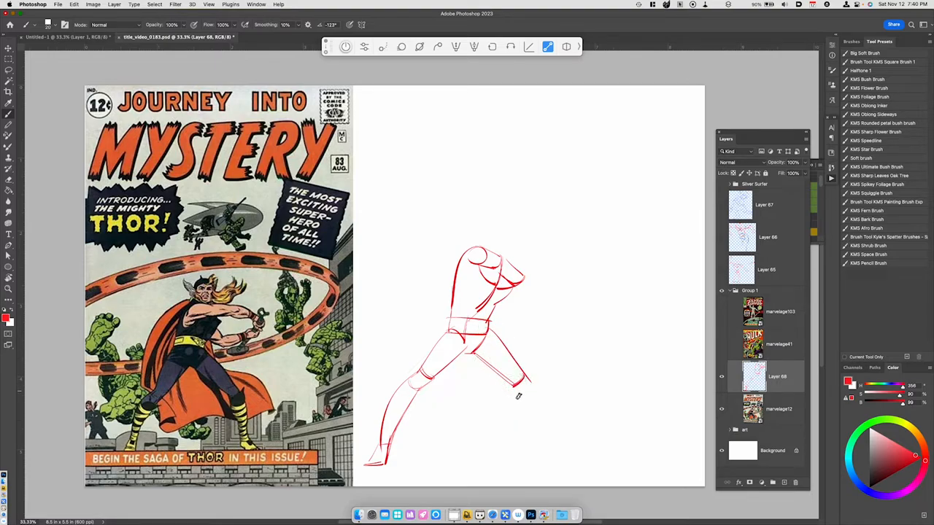
pyautogui.moveTo(522, 383); pyautogui.dragTo(532, 430)
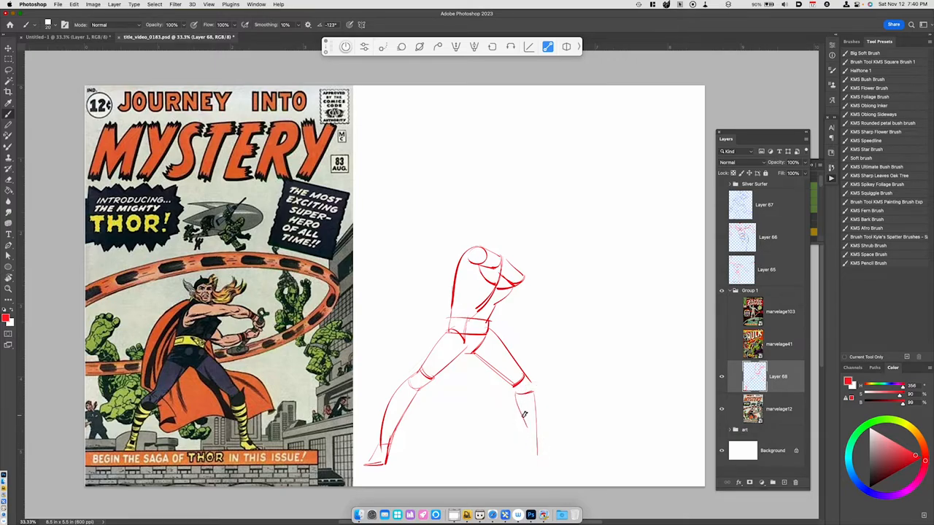
pyautogui.moveTo(532, 412); pyautogui.dragTo(529, 452)
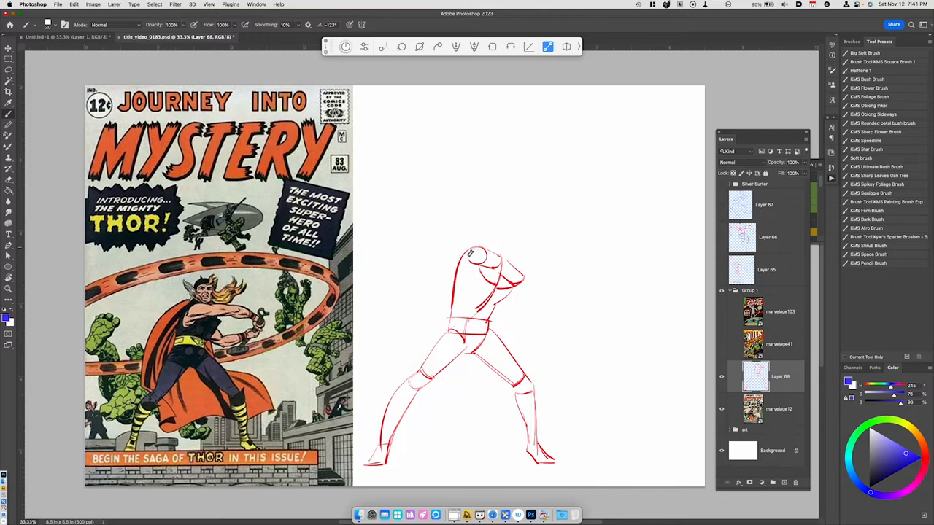
# - Mark Thor's shoulder line in blue and undo the stray forearm and arm strokes
pyautogui.moveTo(467, 259); pyautogui.dragTo(507, 252)
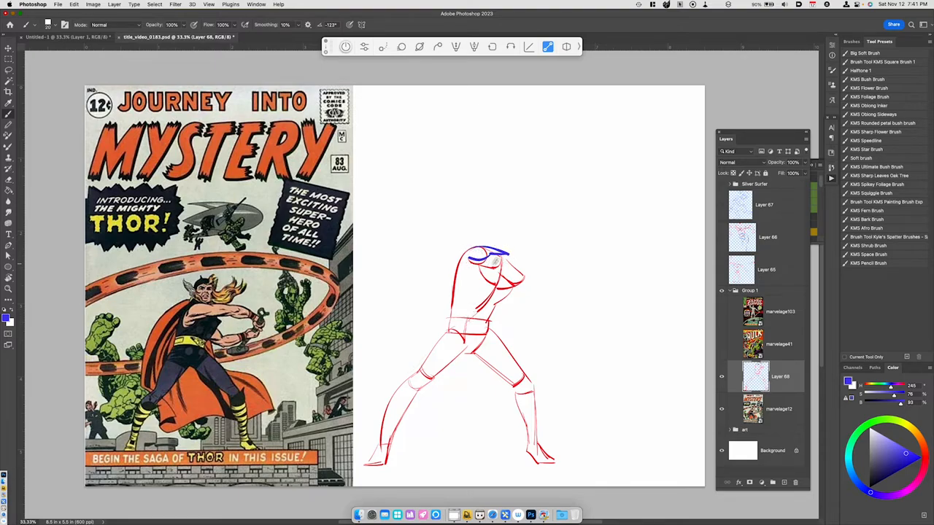
pyautogui.press('cmd+z')
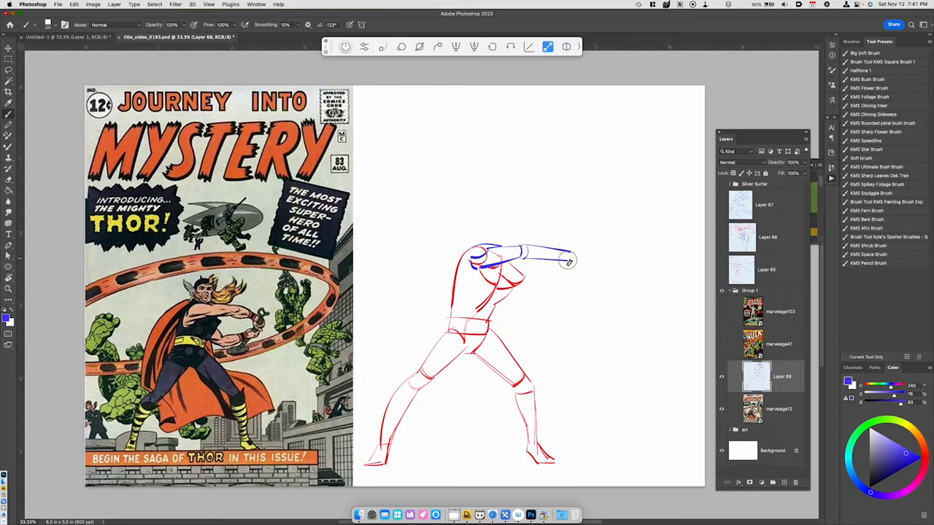
pyautogui.press('cmd+z')
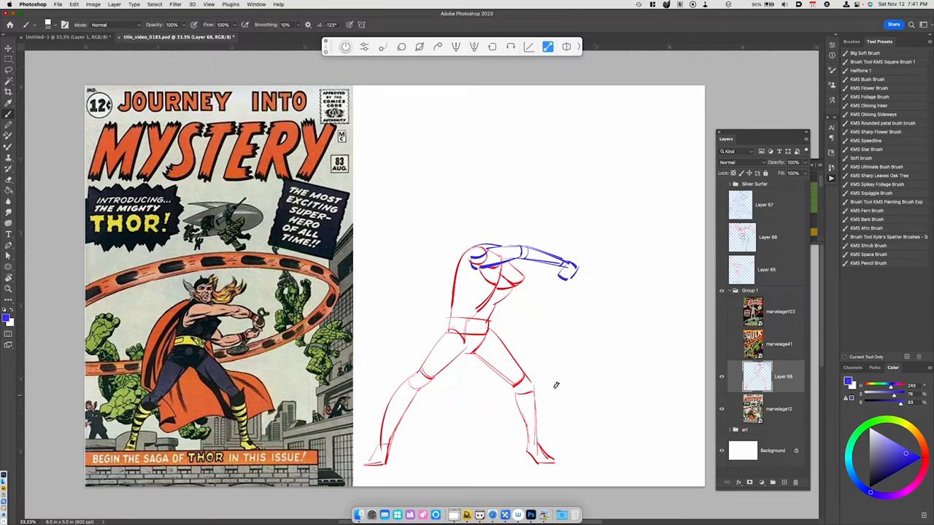
pyautogui.moveTo(513, 299)
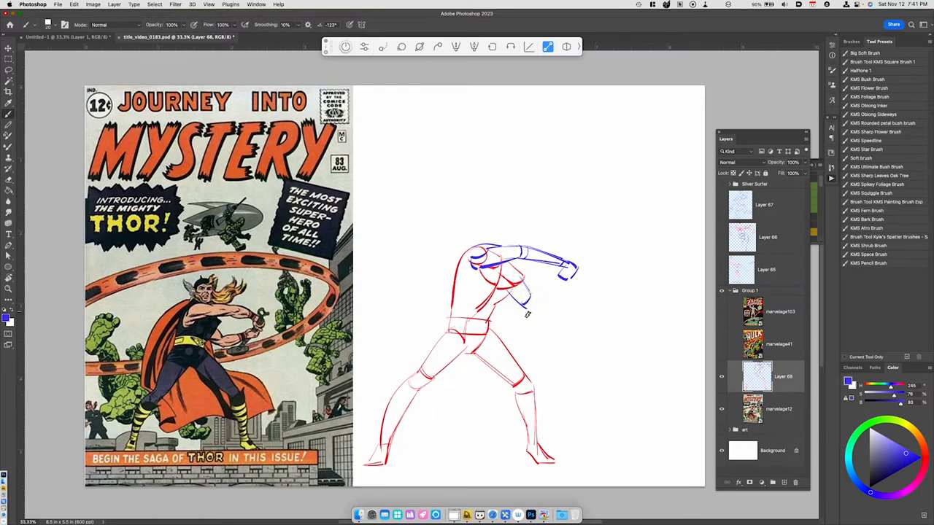
pyautogui.moveTo(568, 291)
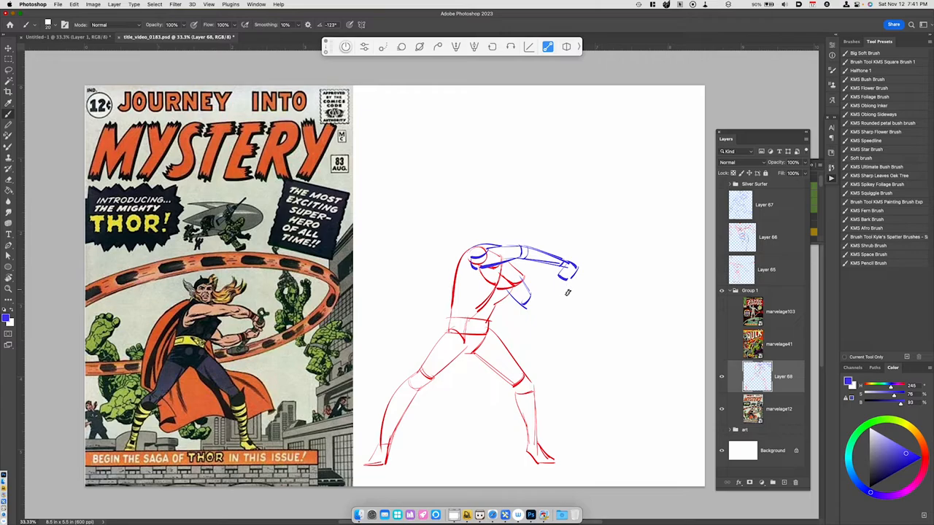
pyautogui.press('cmd+z')
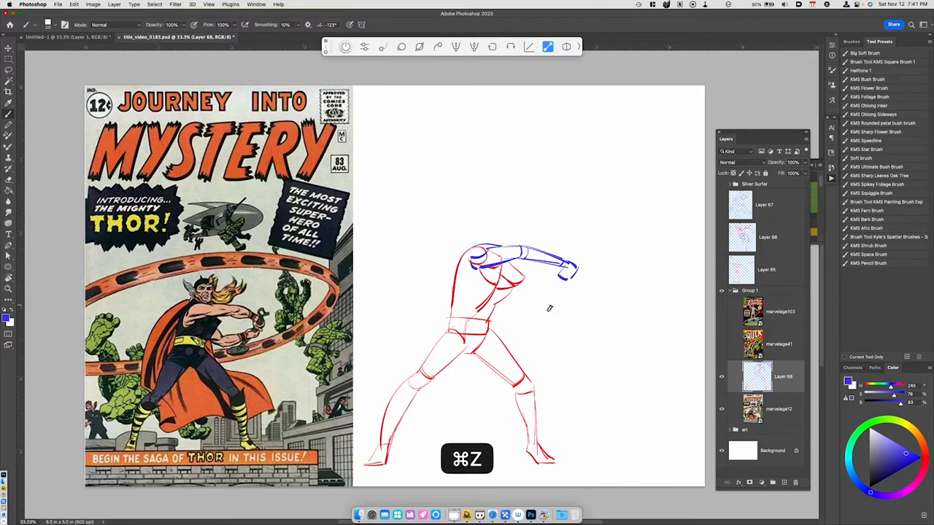
pyautogui.press('cmd+z')
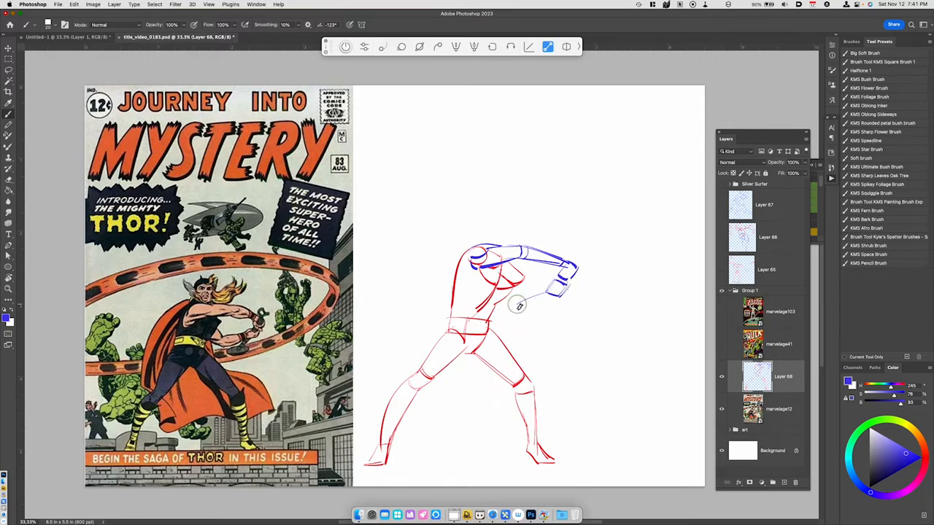
# - Draw Thor's second fist beside the first and the forearm bending back toward the body
pyautogui.moveTo(516, 305); pyautogui.dragTo(525, 326)
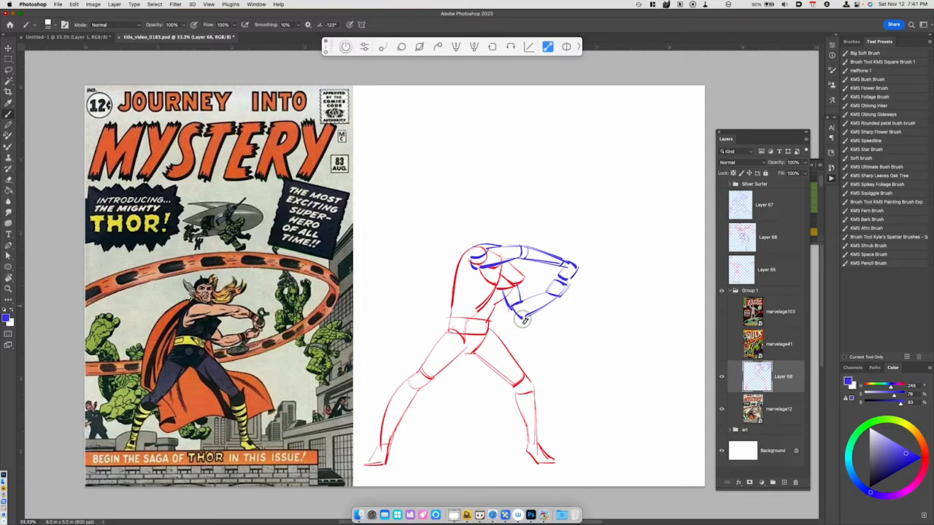
pyautogui.moveTo(521, 319); pyautogui.dragTo(577, 283)
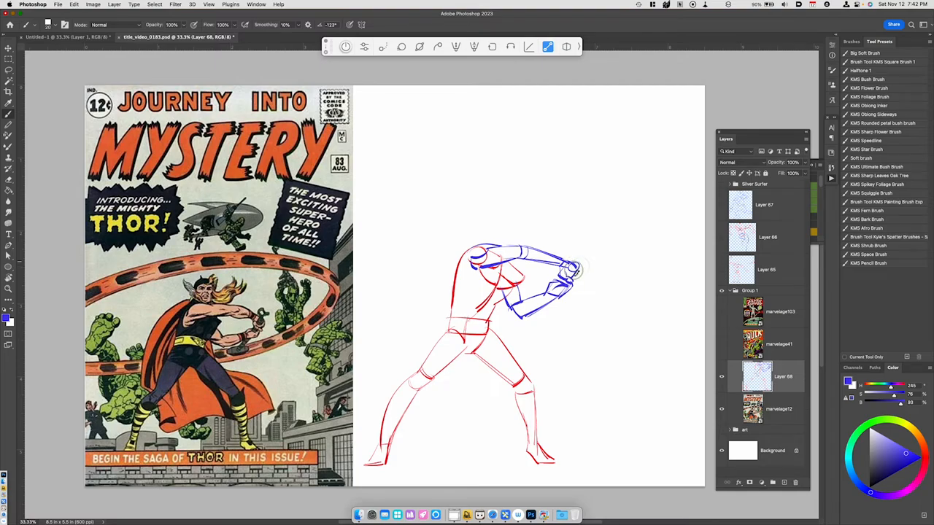
pyautogui.press('cmd+z')
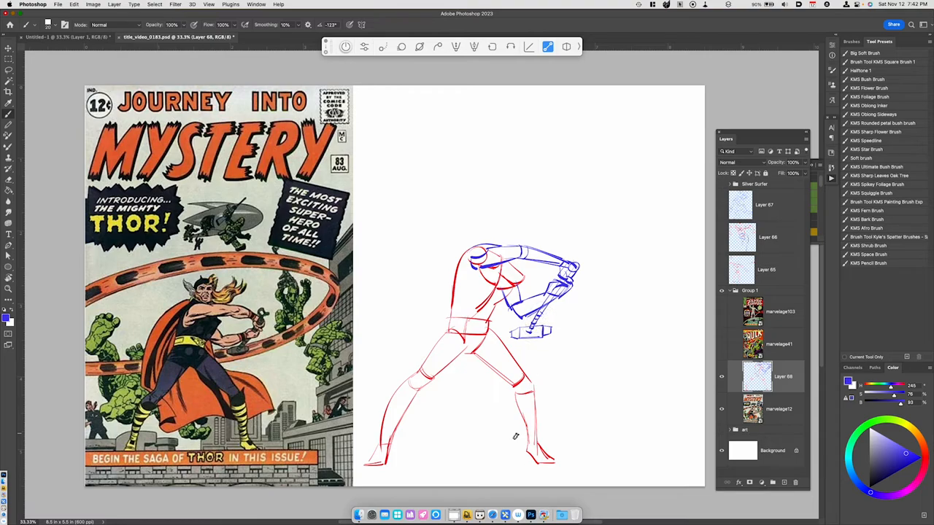
# - Outline Thor's boxy blue head above the shoulders
pyautogui.press('cmd+z')
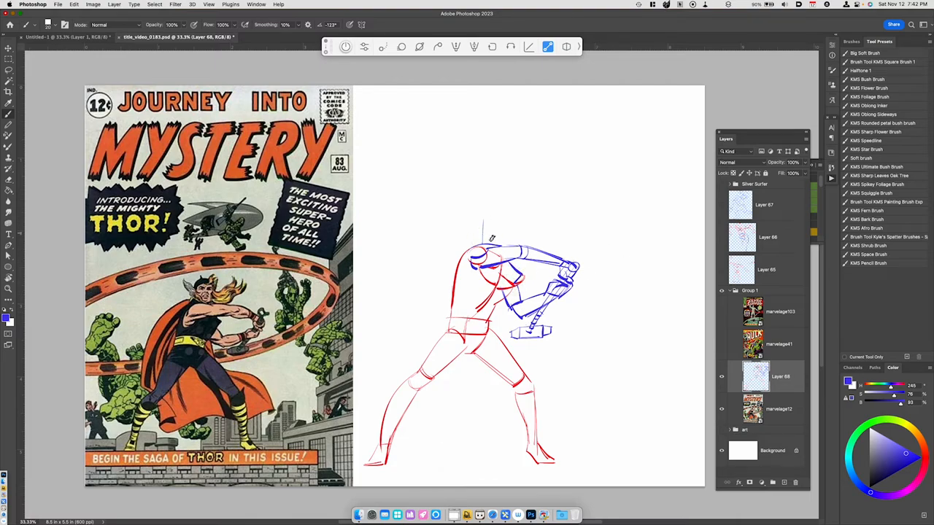
pyautogui.moveTo(481, 226); pyautogui.dragTo(503, 244)
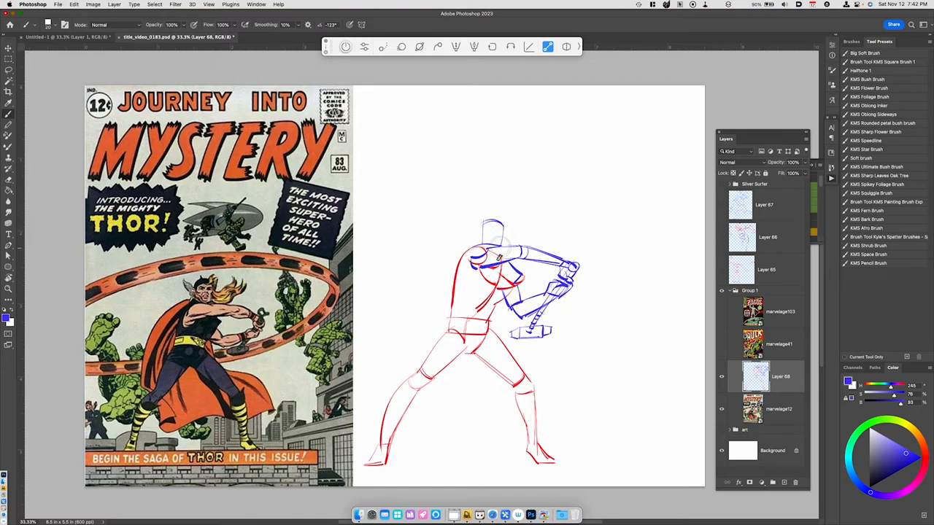
pyautogui.moveTo(427, 297)
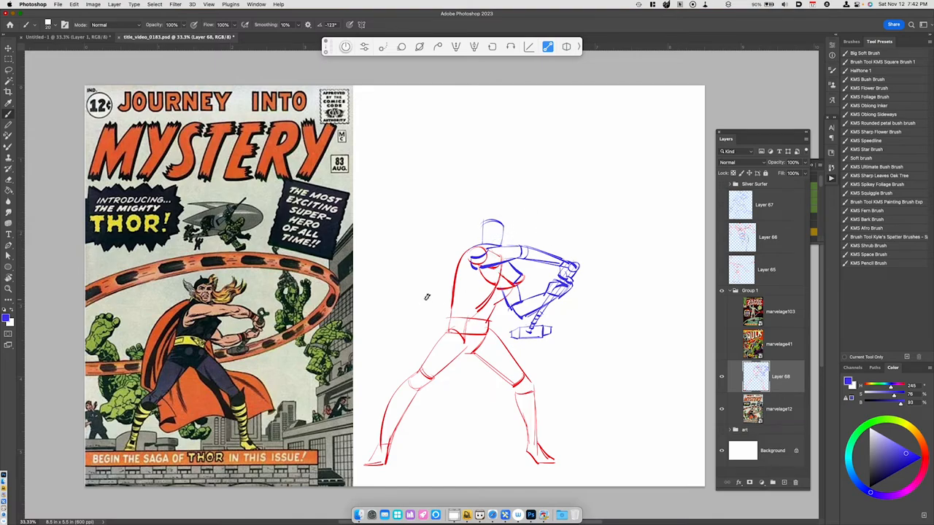